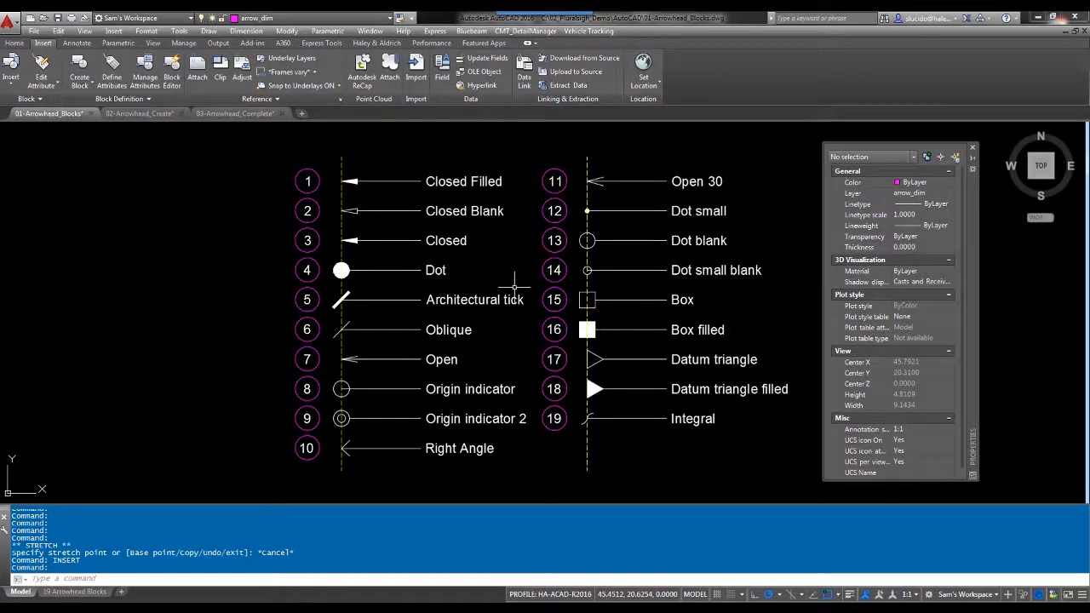
pyautogui.moveTo(643, 494)
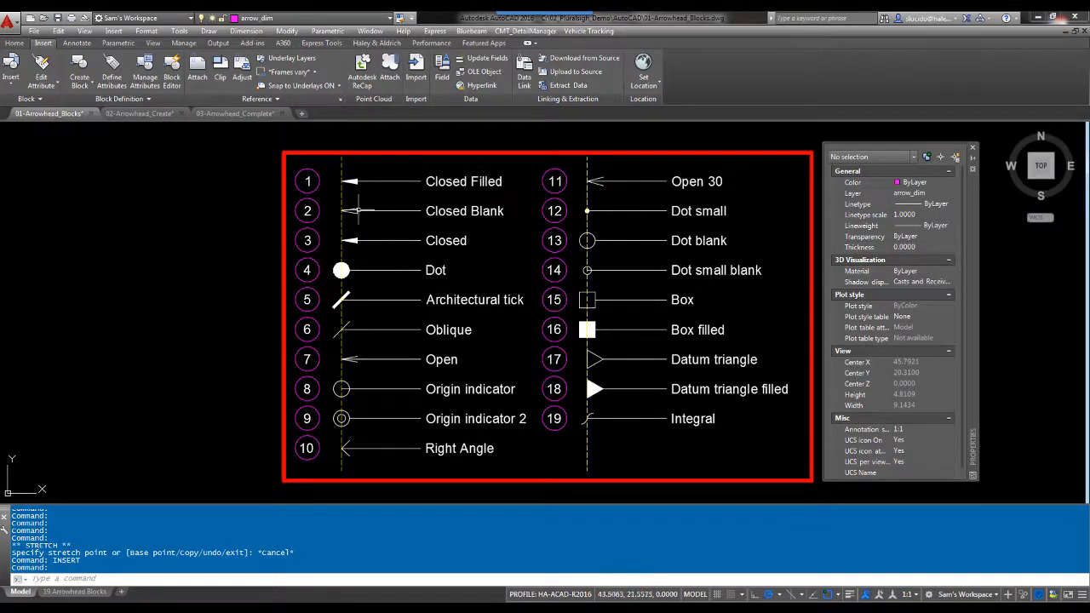
# Step: Inspect the Closed Filled leader's Arrow property in Properties, then close the palette
pyautogui.click(383, 180)
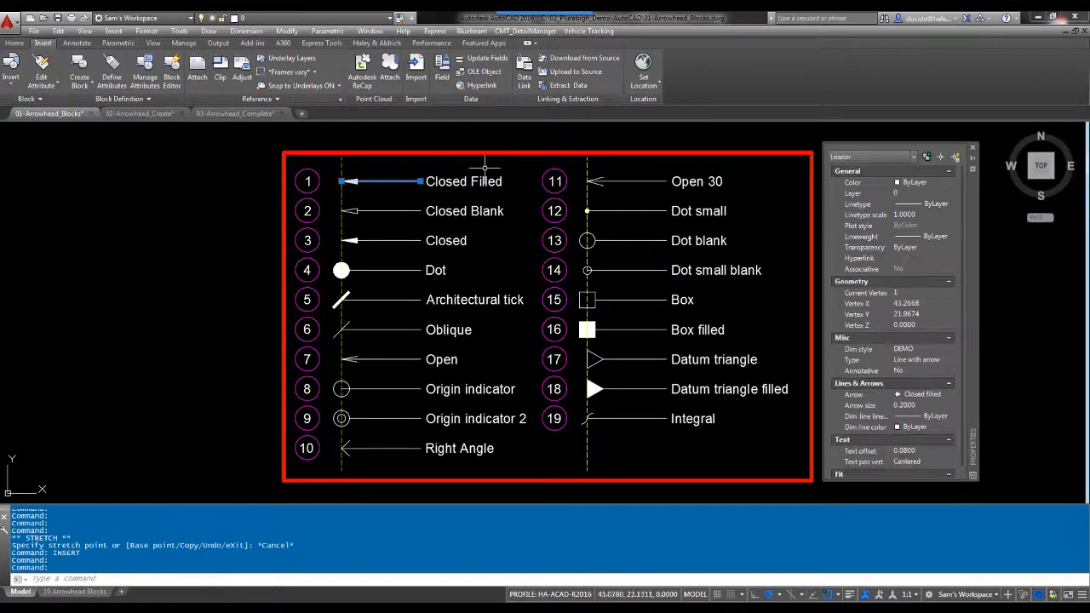
pyautogui.press('ctrl+1')
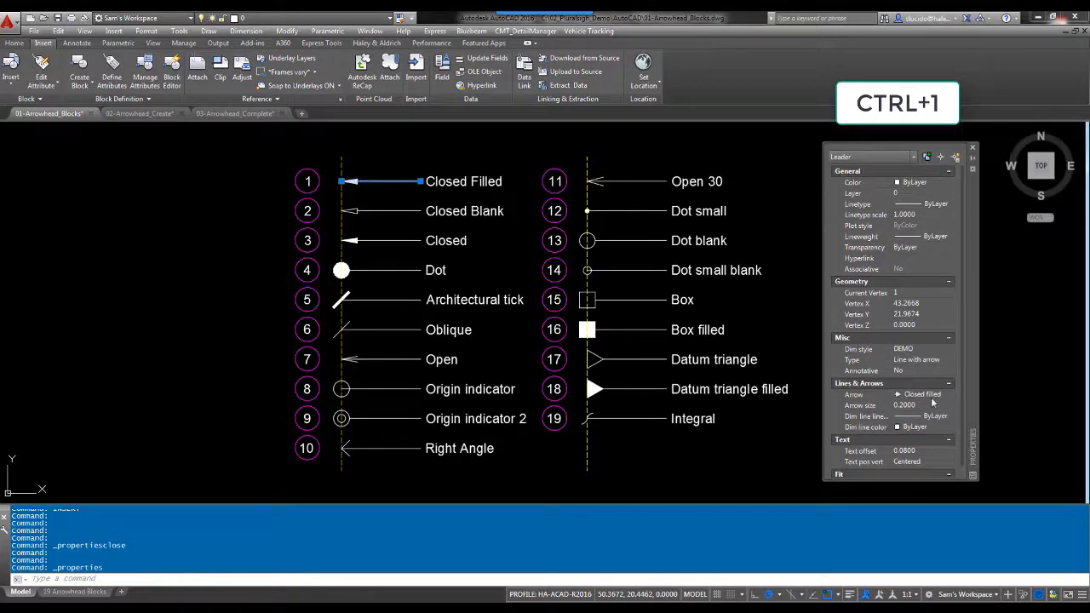
pyautogui.click(948, 394)
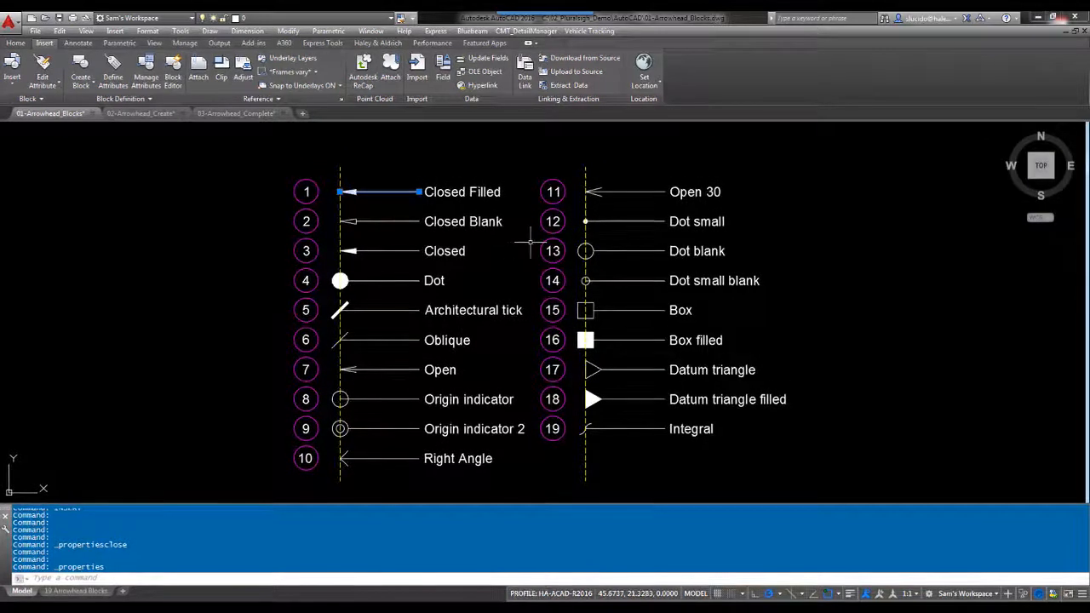
pyautogui.moveTo(362, 166)
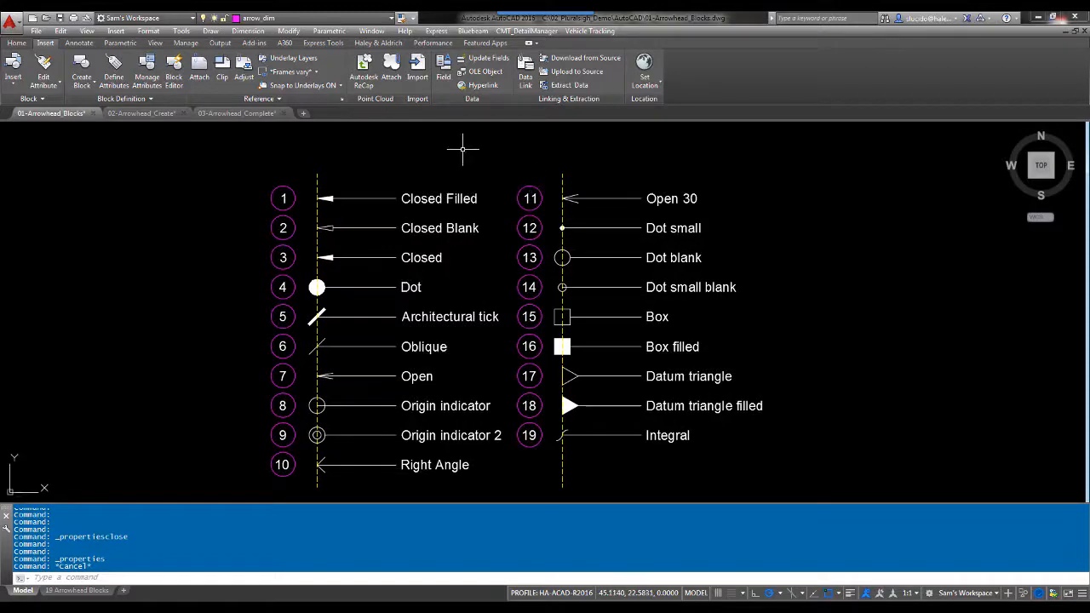
# Step: Insert the _ArchTick architectural tick block beside the arrowhead chart
pyautogui.click(13, 71)
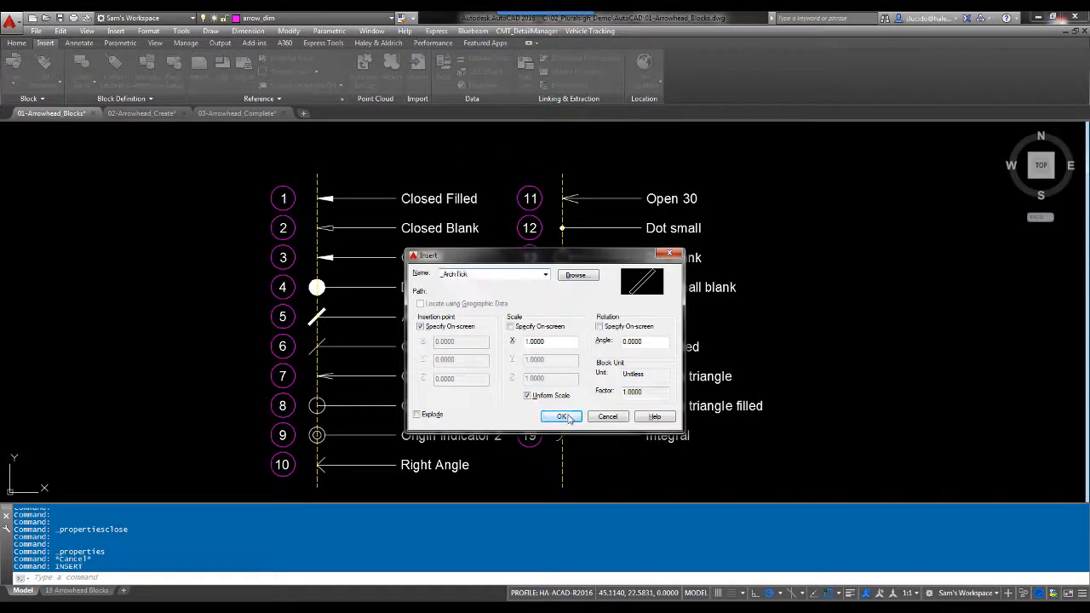
pyautogui.click(561, 416)
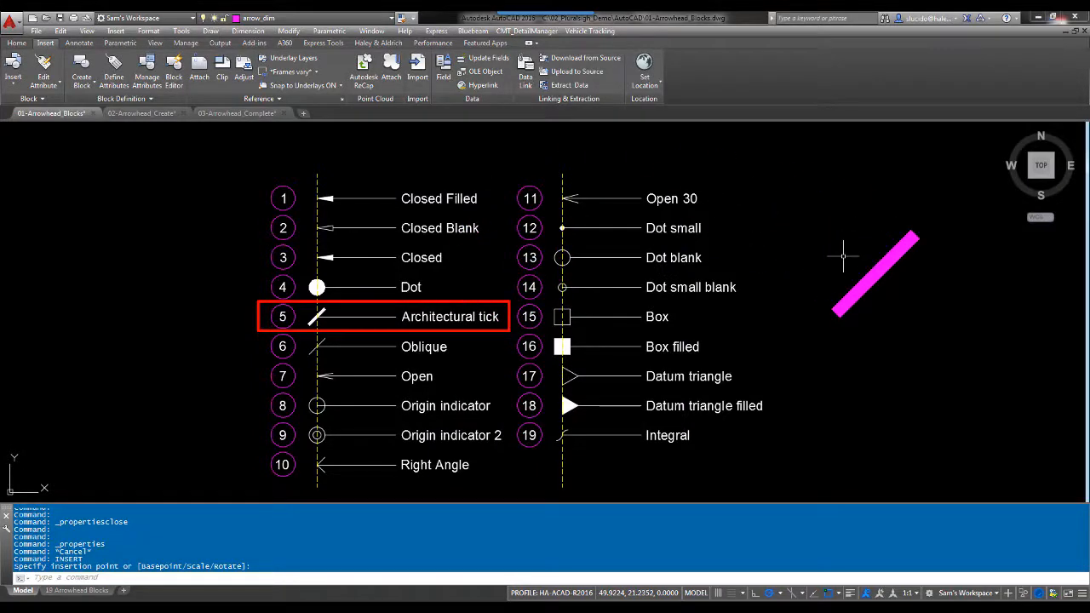
pyautogui.moveTo(571, 198)
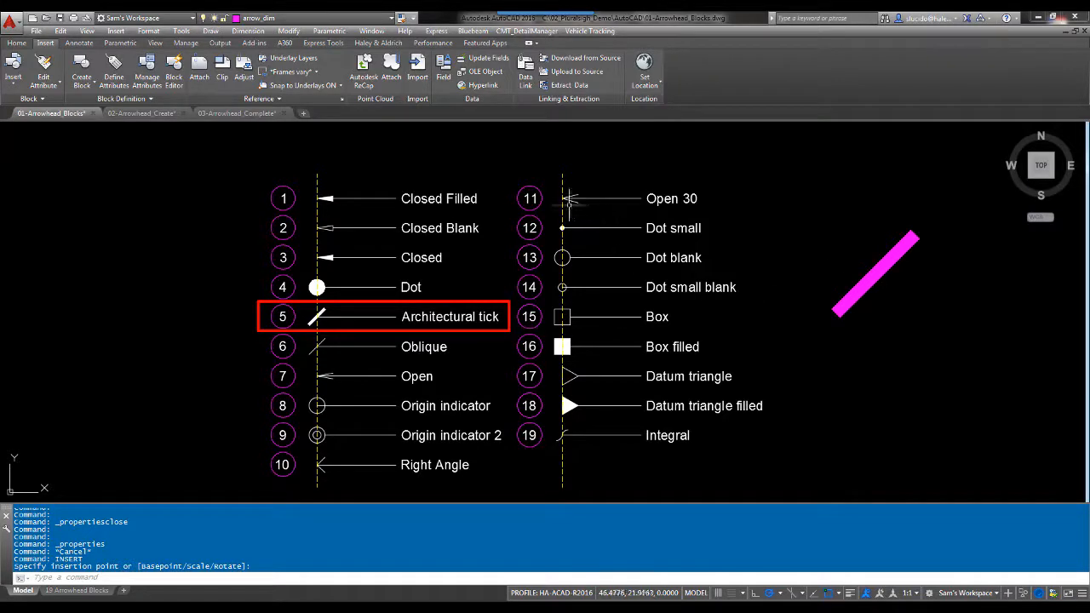
pyautogui.moveTo(591, 247)
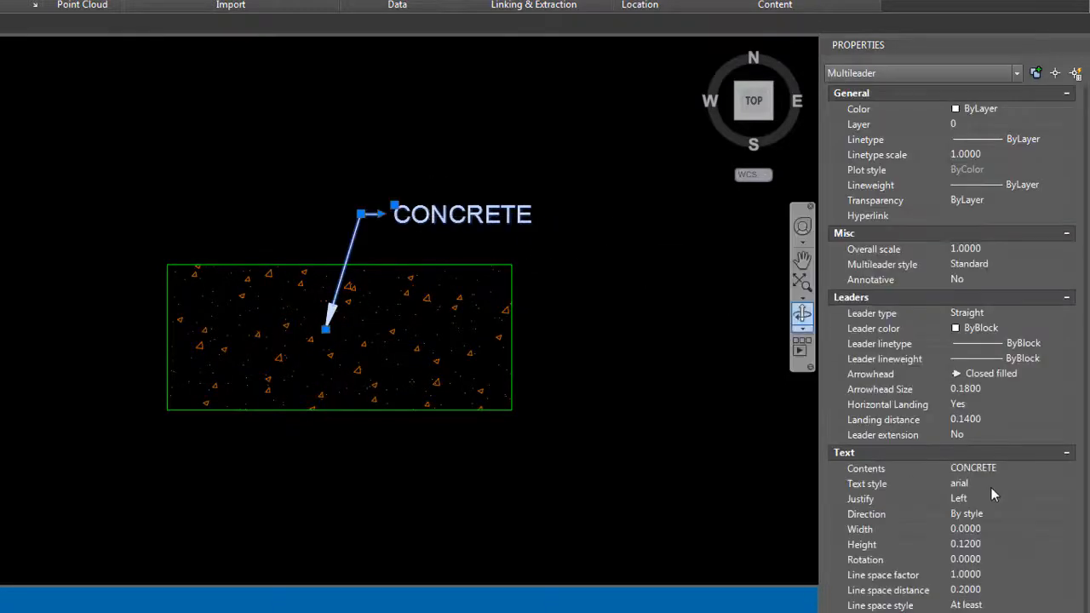
# Step: Set the CONCRETE multileader's Leaders > Arrowhead property to Integral
pyautogui.click(1067, 373)
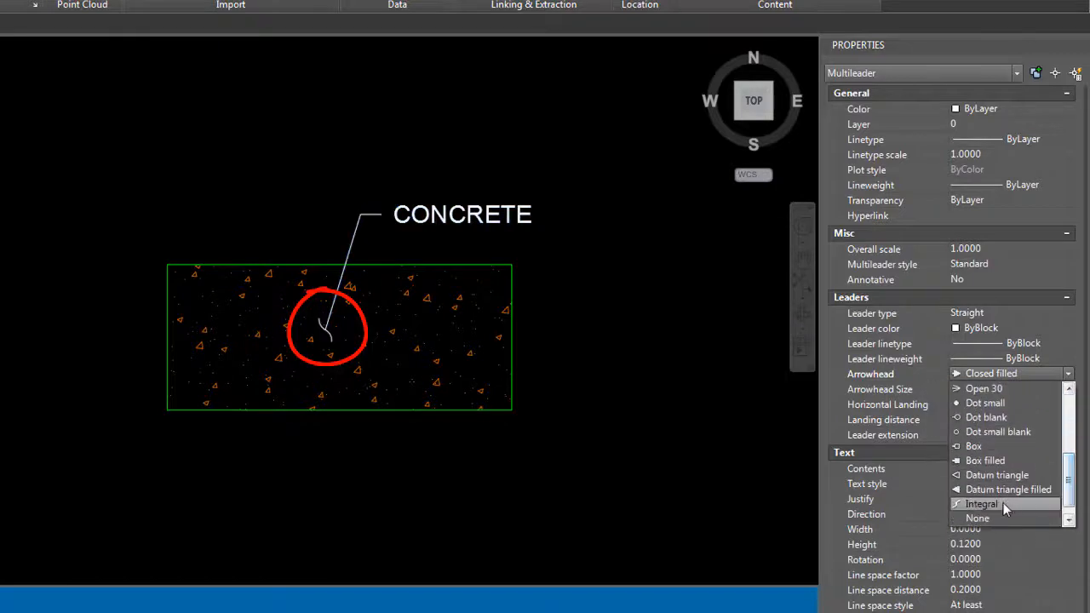
pyautogui.click(626, 379)
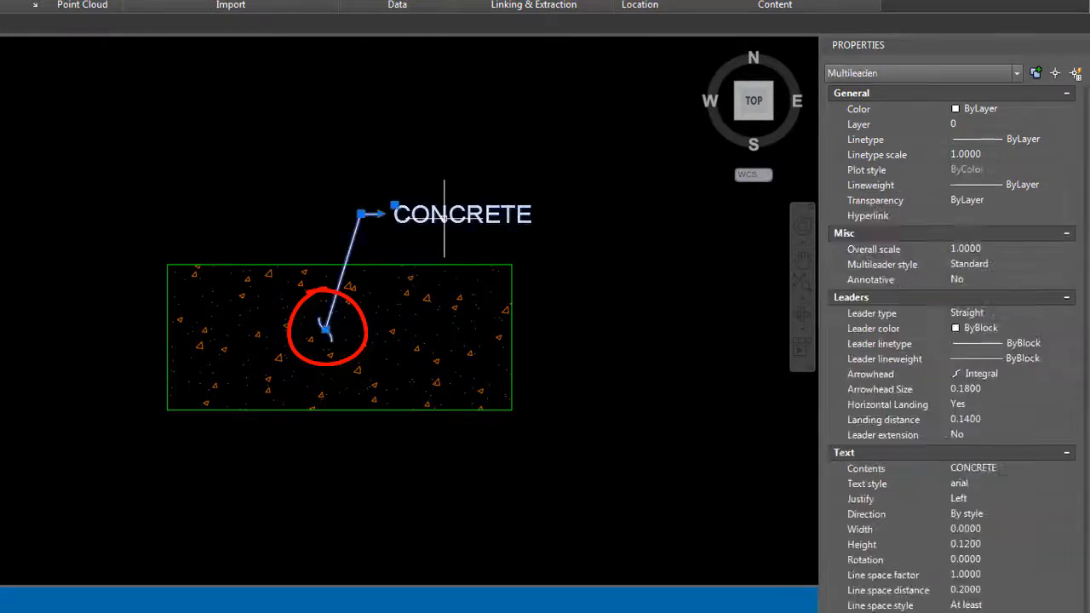
pyautogui.click(1069, 373)
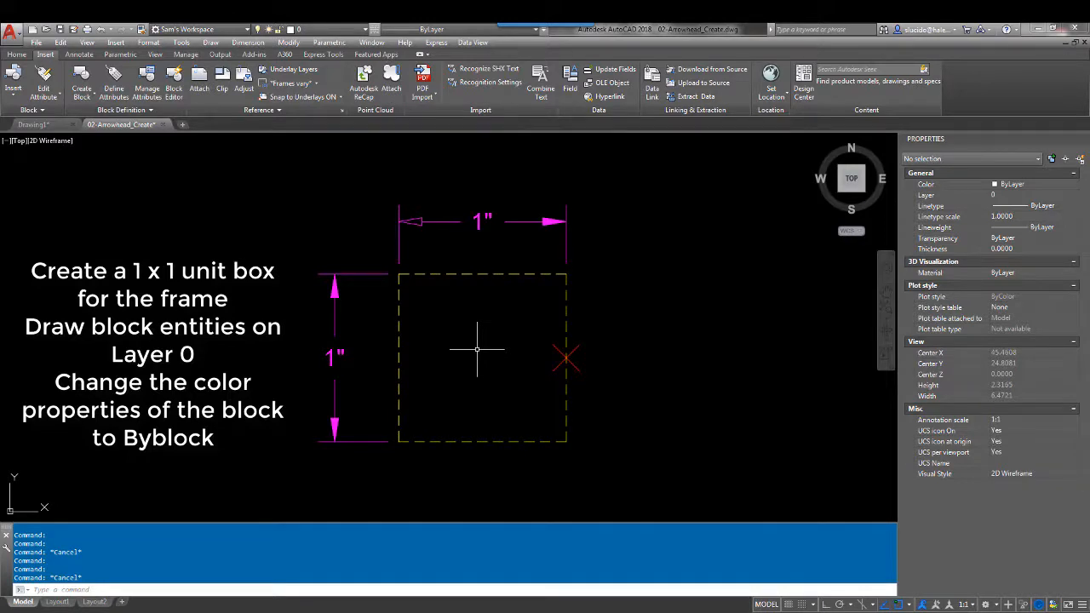
pyautogui.moveTo(541, 347)
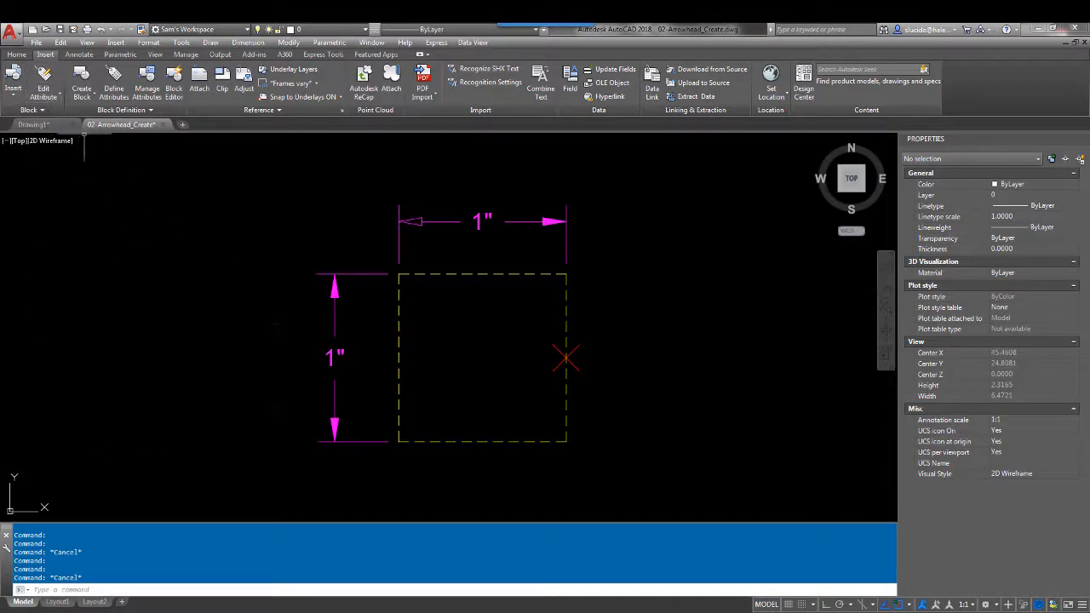
# Step: Draw a tail line, insert ClosedBlank scaled 0.7, then trim and explode it
pyautogui.click(15, 53)
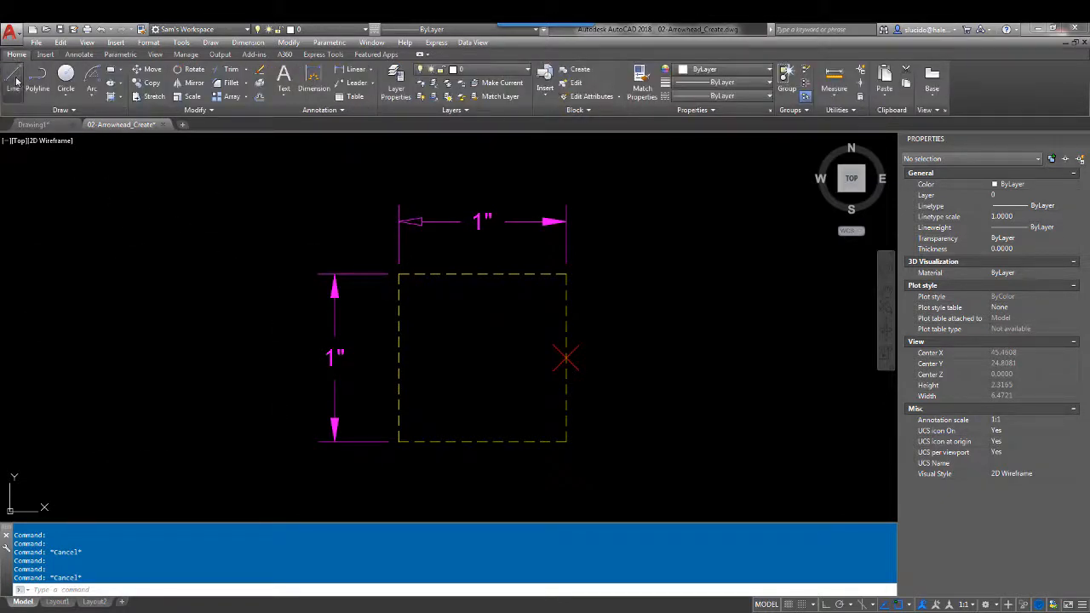
pyautogui.click(13, 88)
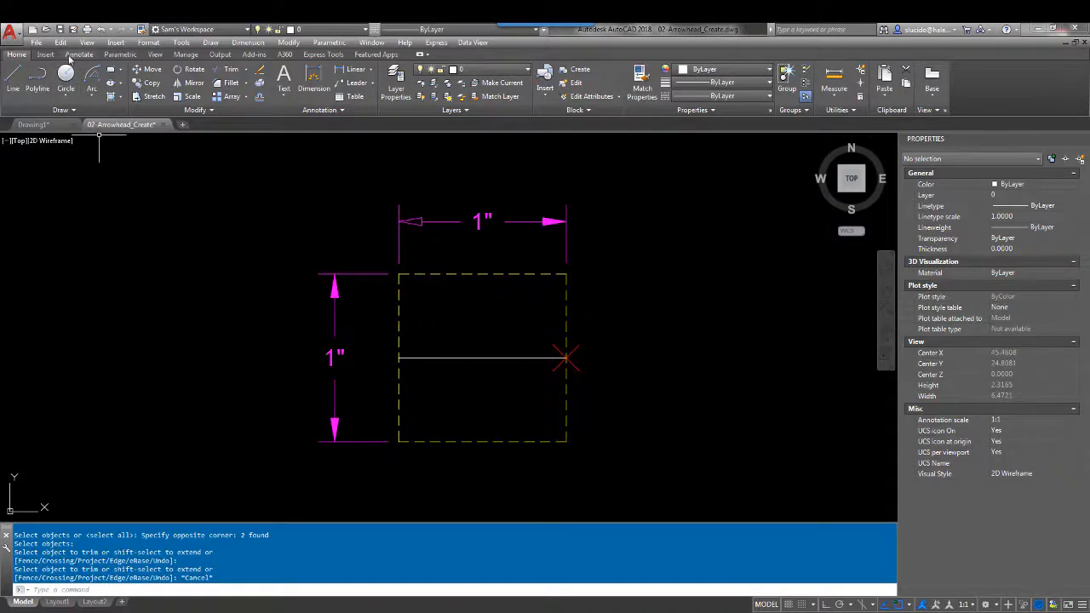
pyautogui.click(46, 54)
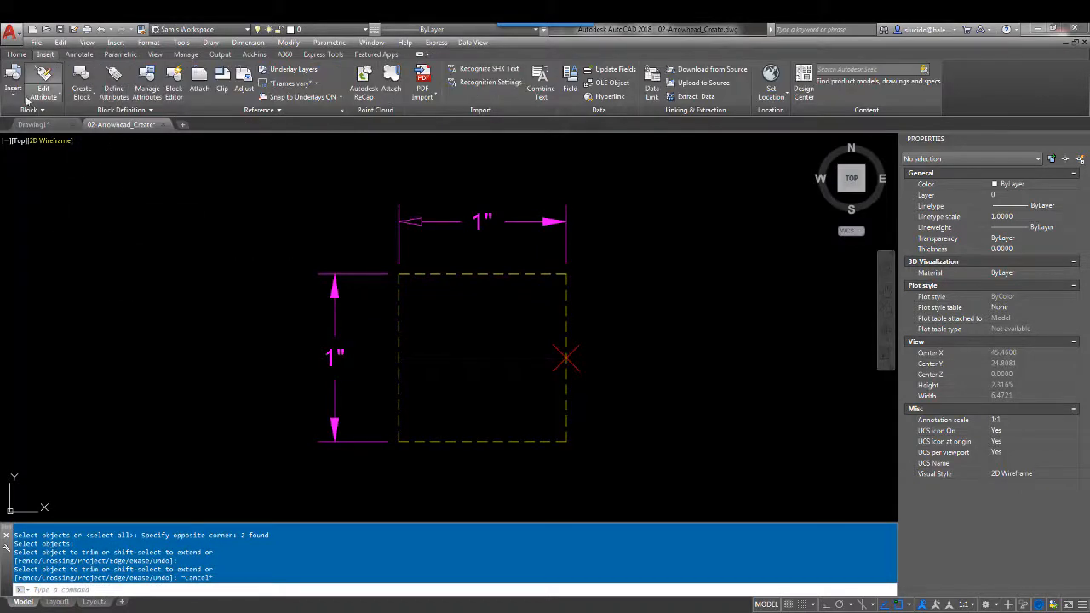
pyautogui.click(15, 90)
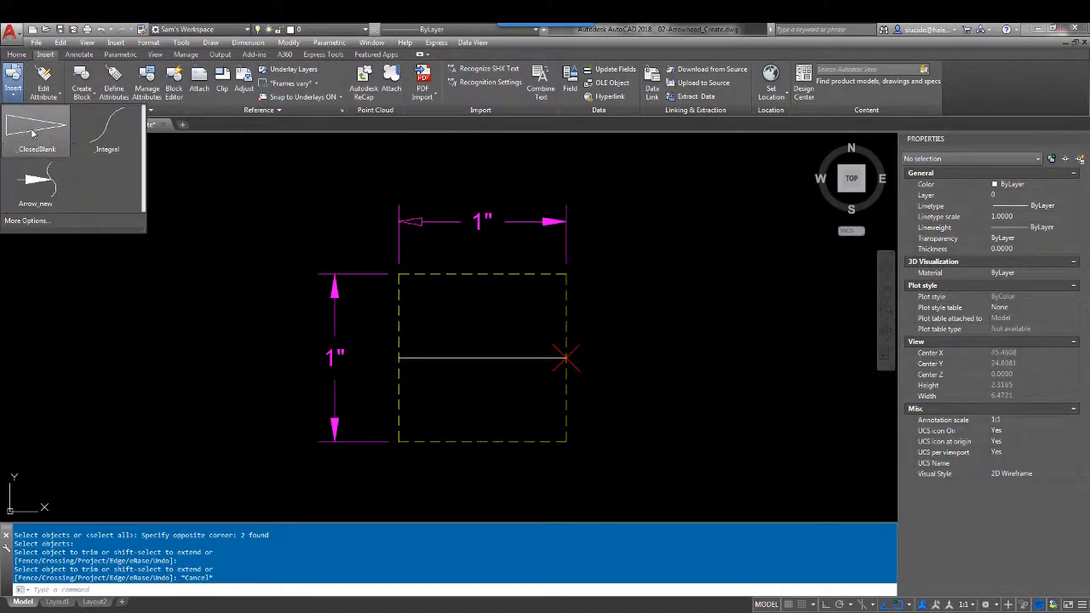
pyautogui.click(37, 132)
pyautogui.write('tr')
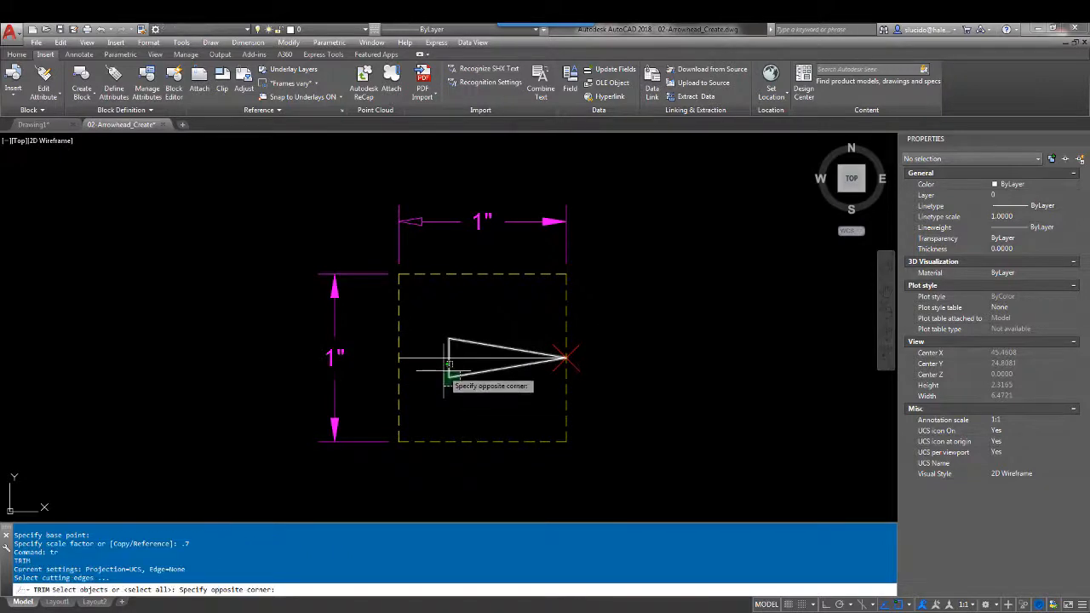
pyautogui.click(473, 368)
pyautogui.write('x')
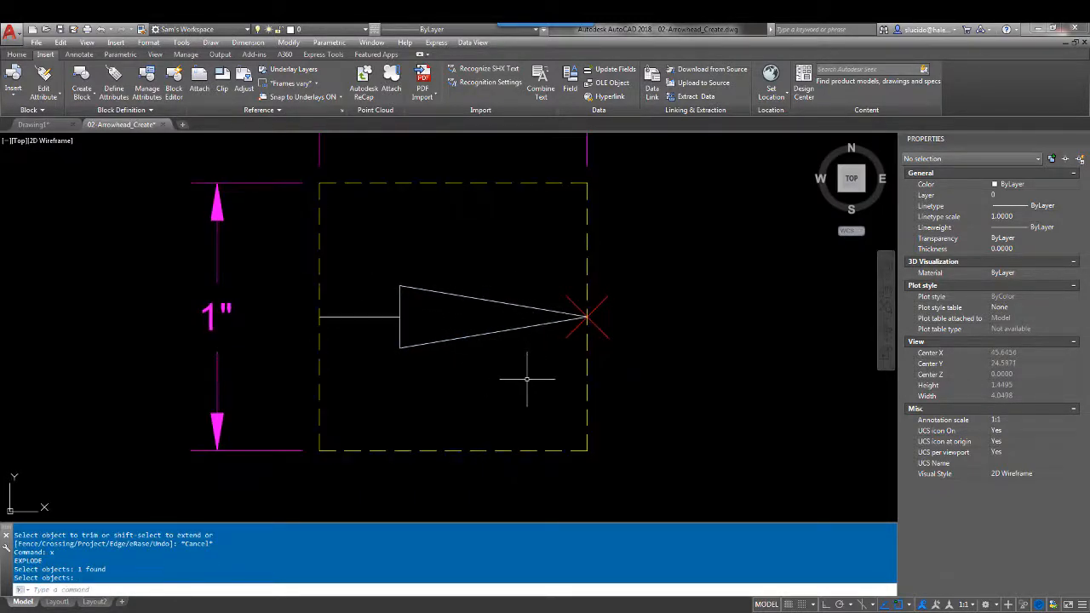
pyautogui.scroll(-3)
pyautogui.write('ARC')
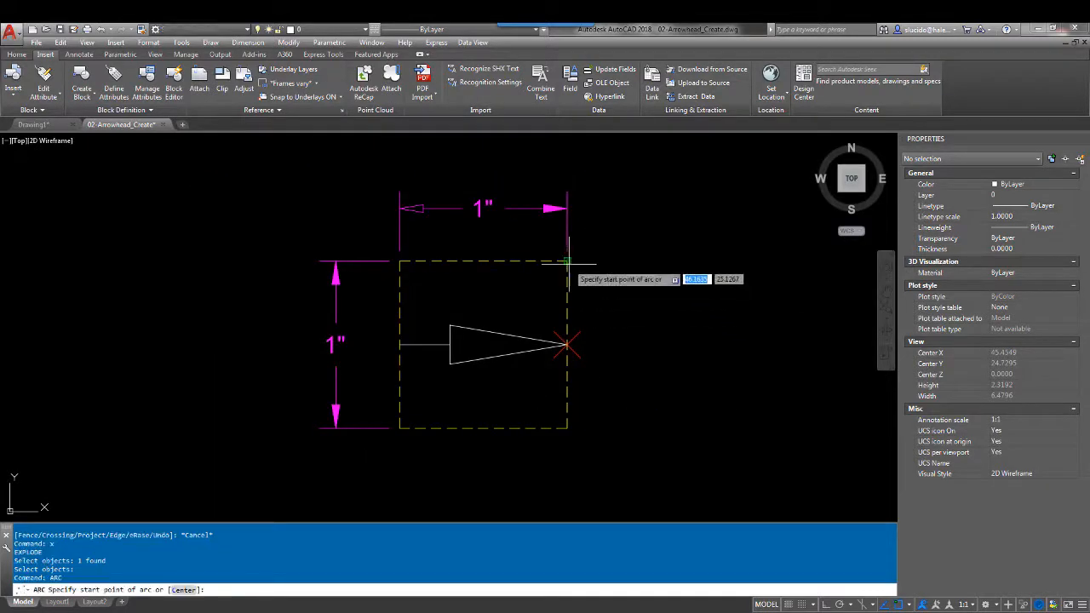
# Step: Draw arcs from the top-right corner to the arrow tip, then to the bottom-right corner
pyautogui.click(566, 260)
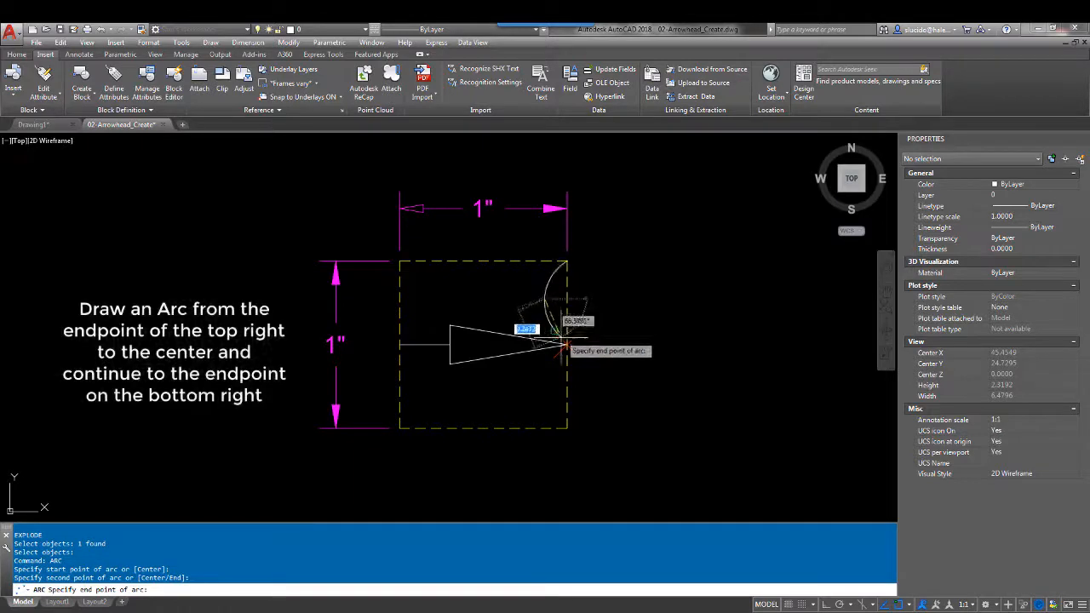
pyautogui.click(566, 345)
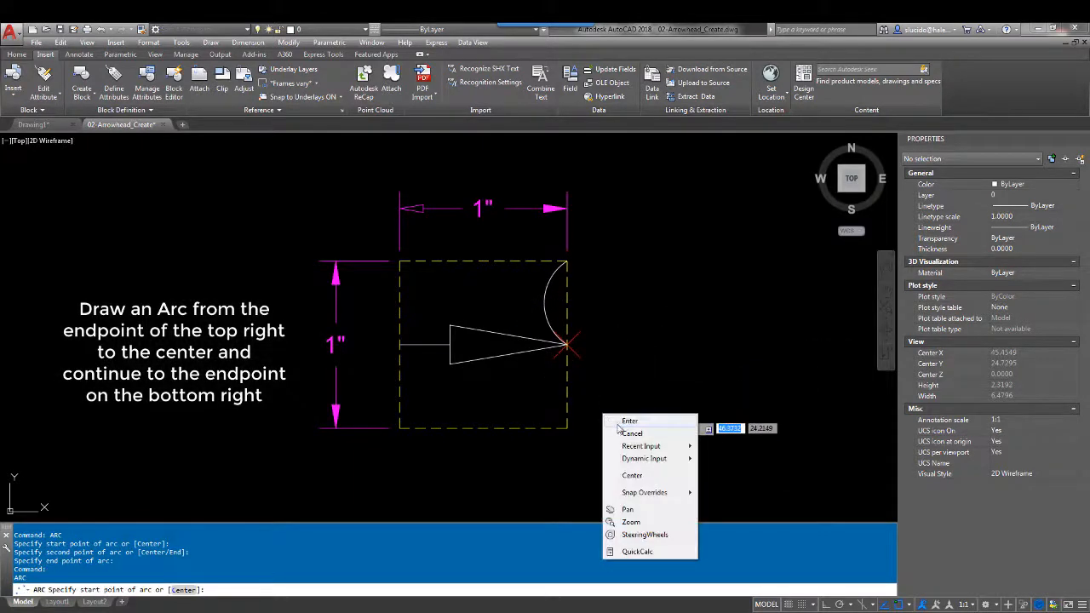
pyautogui.click(629, 420)
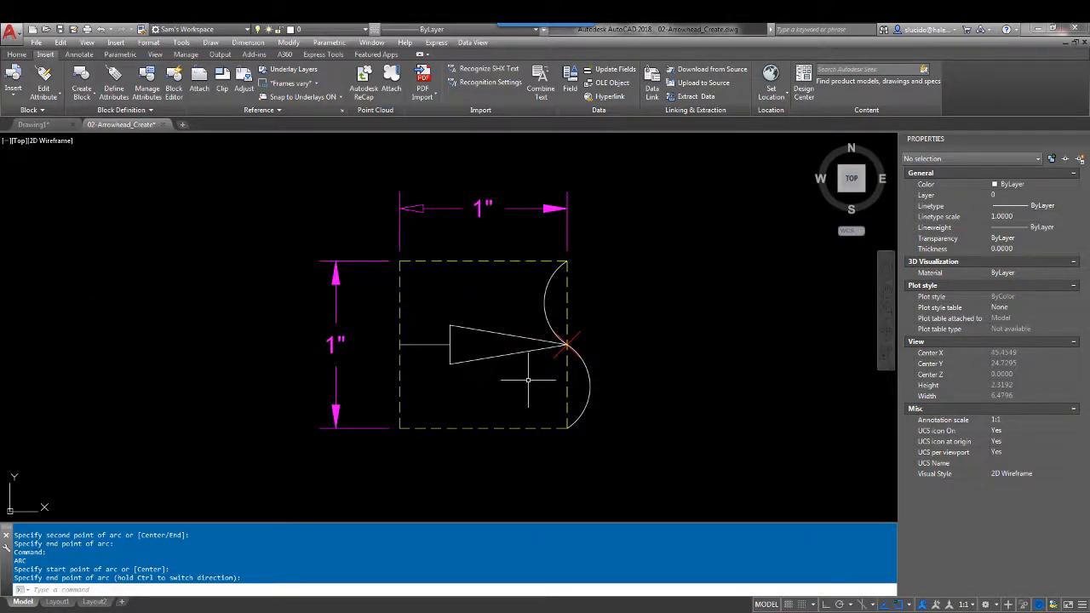
pyautogui.moveTo(511, 392)
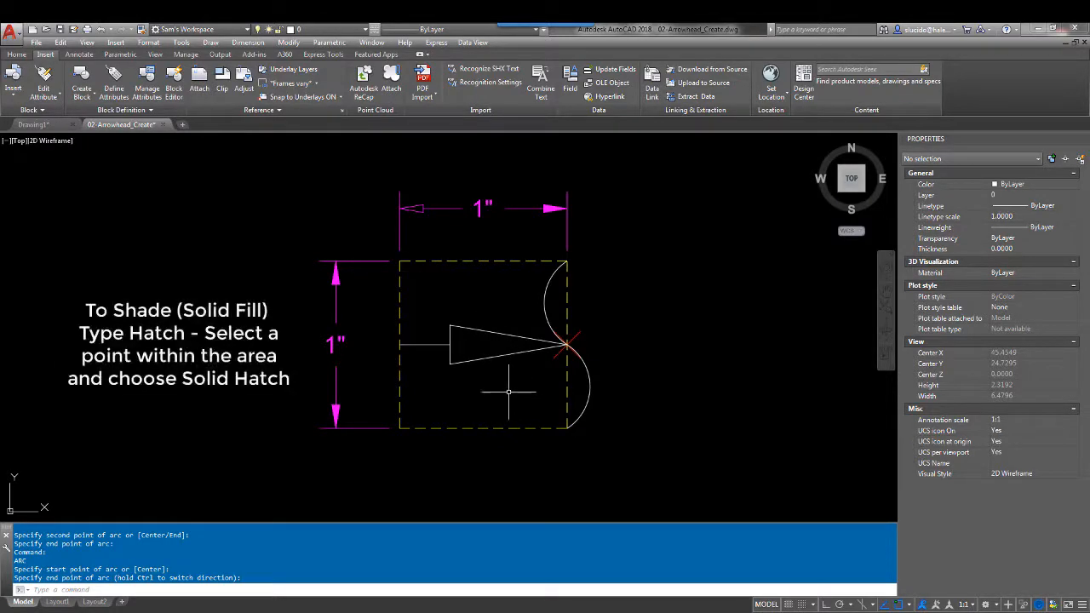
# Step: Fill the arrowhead triangle with a SOLID hatch
pyautogui.write('HATCH Pick internal point or [Select objects Undo settings]:')
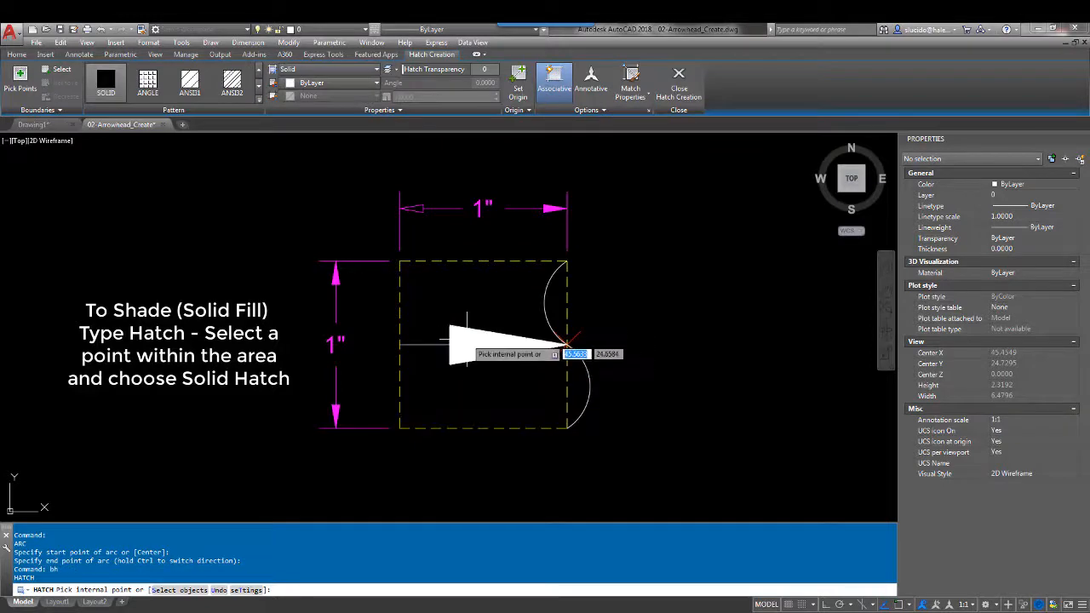
pyautogui.click(502, 345)
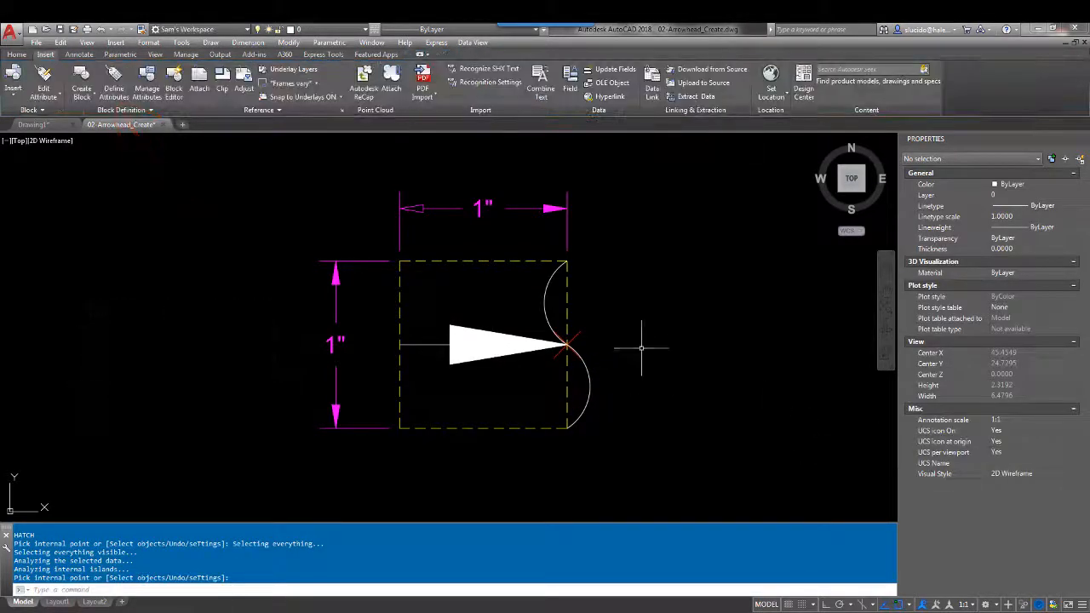
pyautogui.moveTo(655, 328)
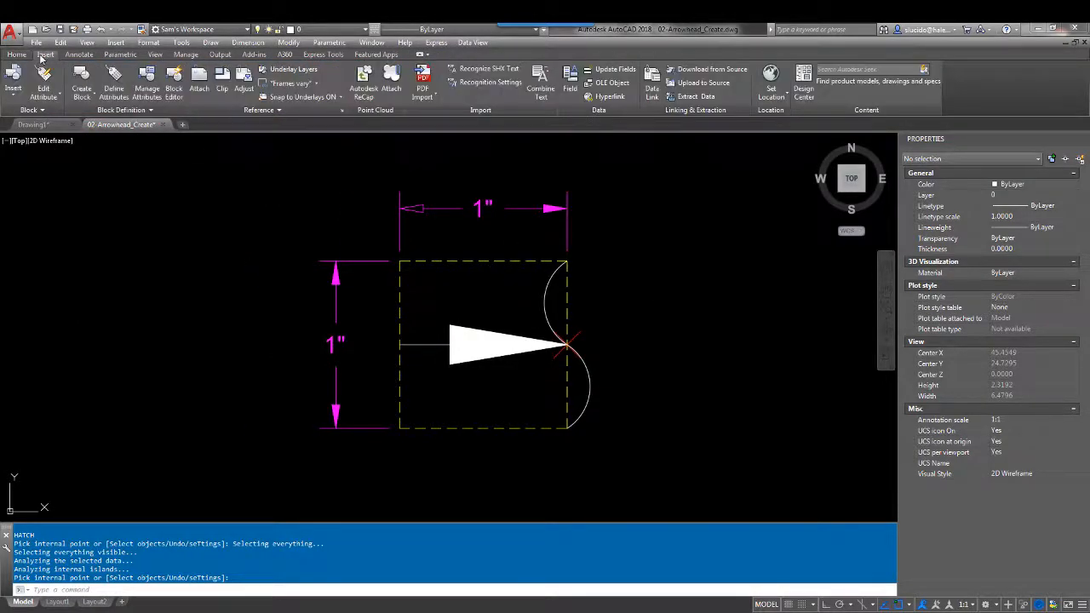
# Step: Create block Arrow_Area from the arrow drawing, based at the tip, described 'My New Arrowhead'
pyautogui.click(81, 85)
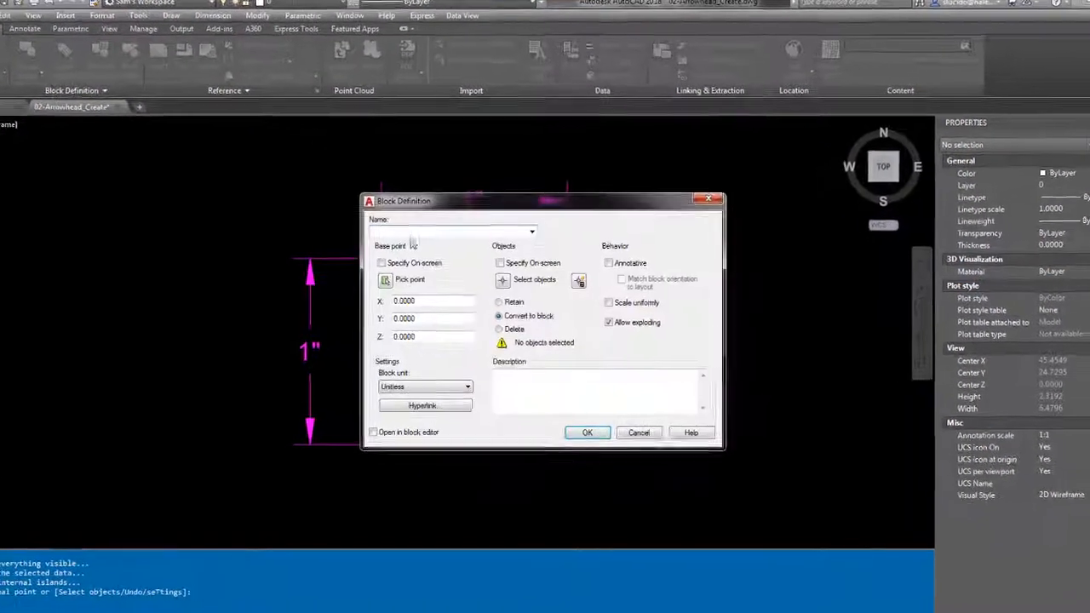
pyautogui.write('A')
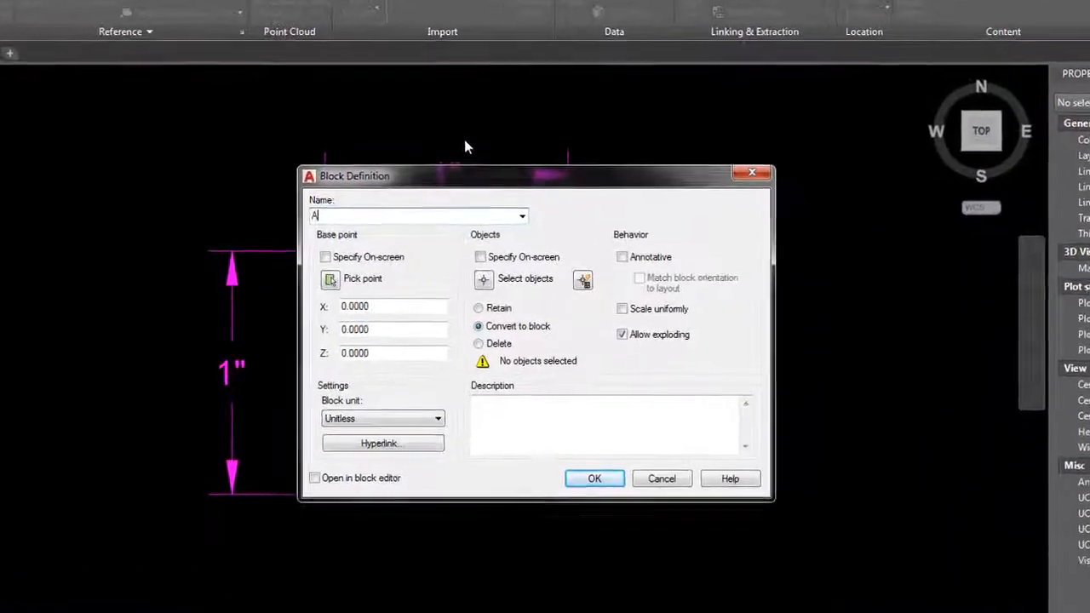
pyautogui.write('rrow_')
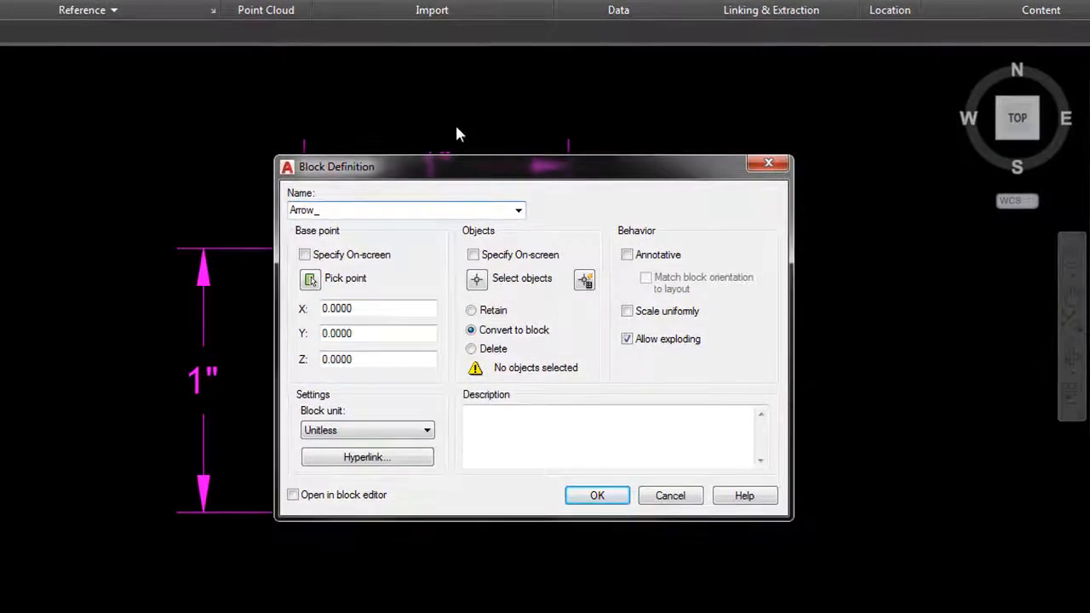
pyautogui.write('Area')
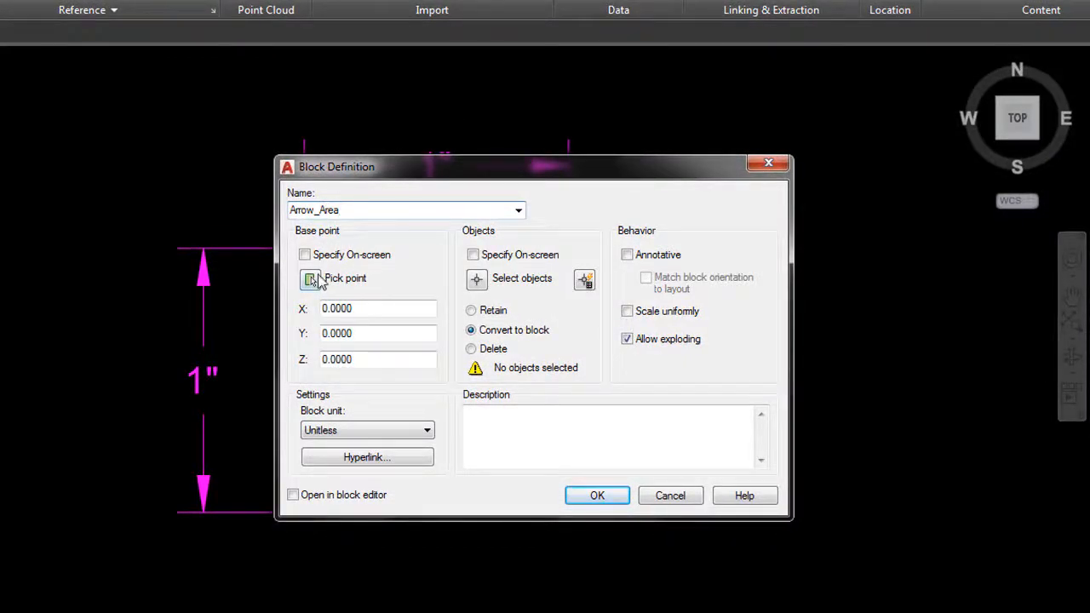
pyautogui.click(311, 278)
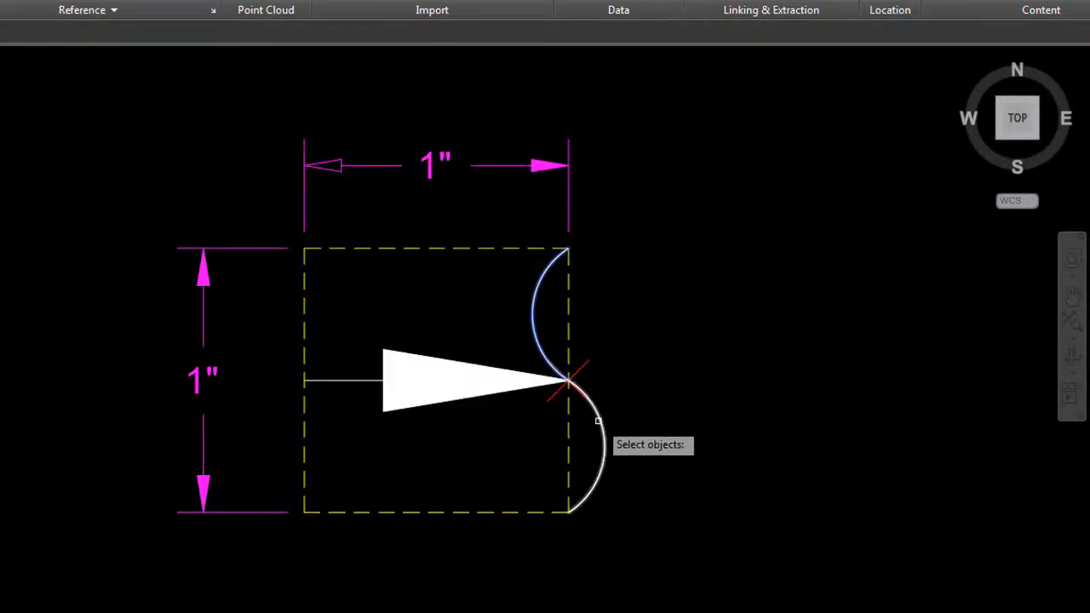
pyautogui.click(468, 381)
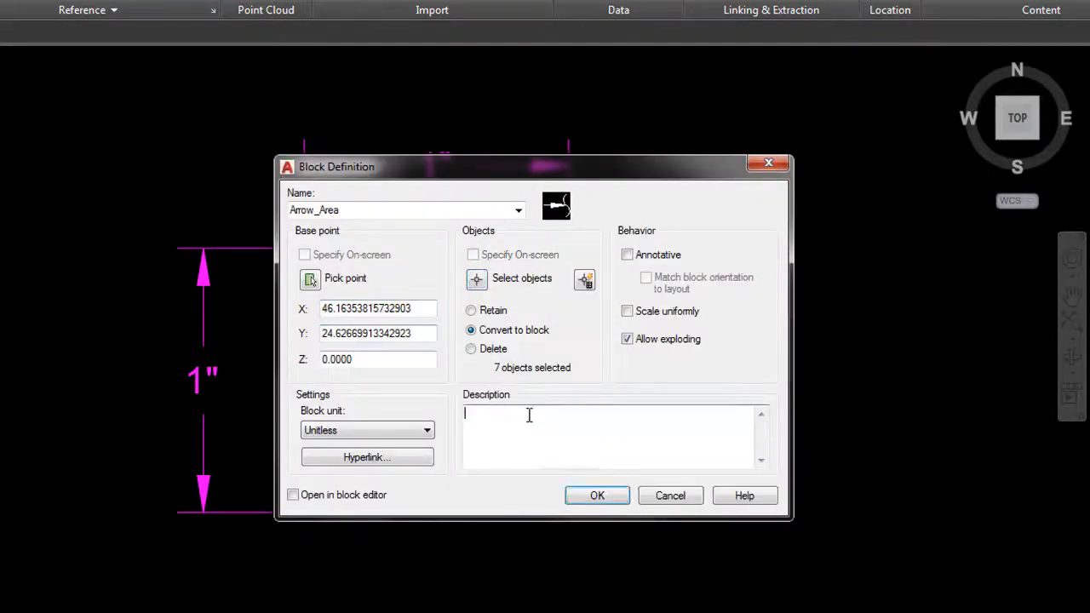
pyautogui.write('My N')
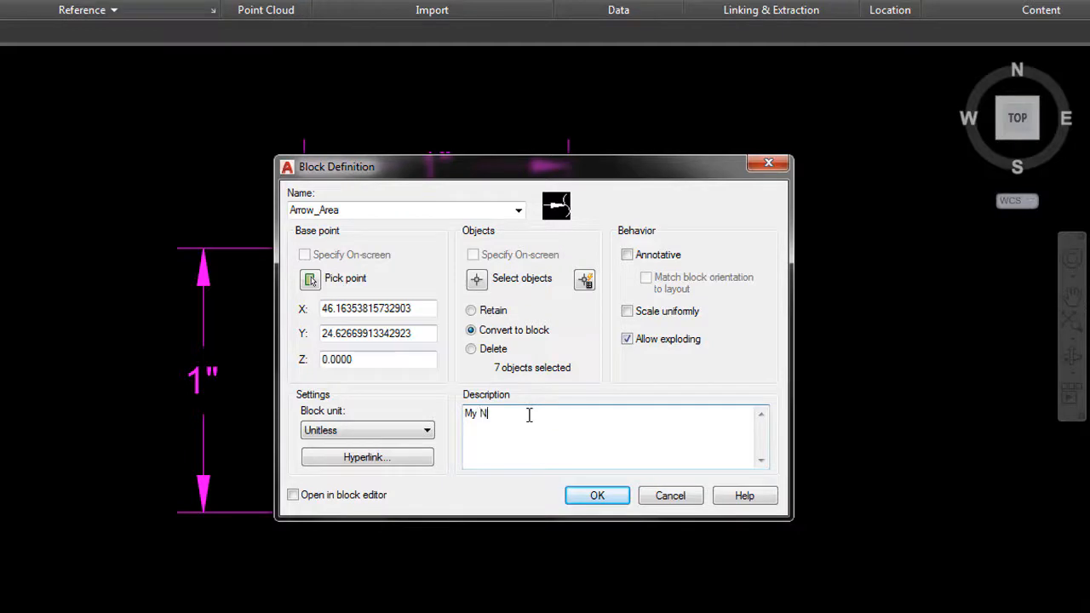
pyautogui.write('ew Arrowhead')
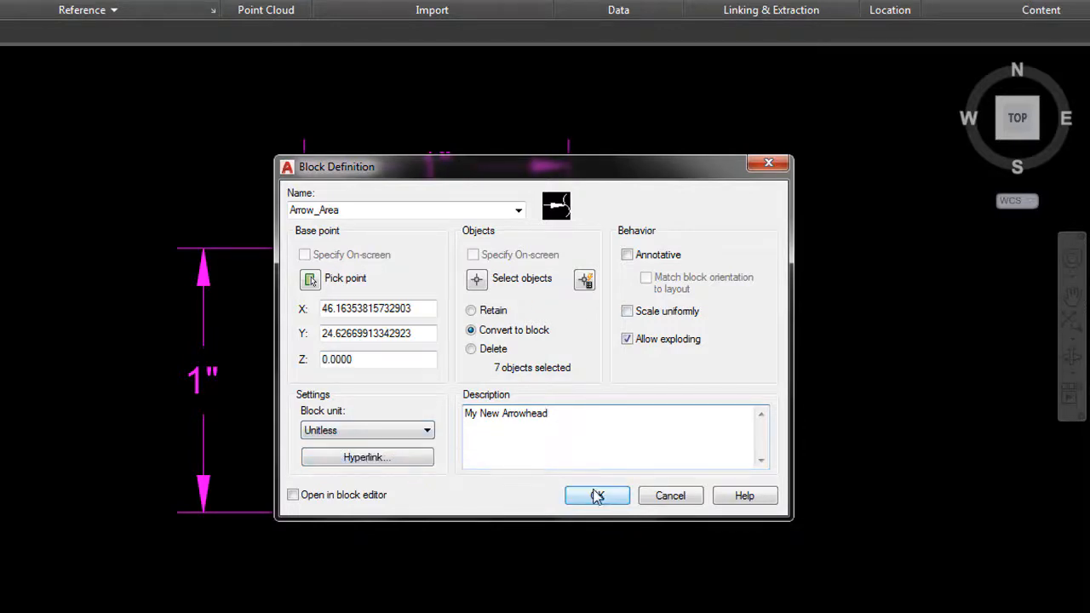
pyautogui.moveTo(345, 449)
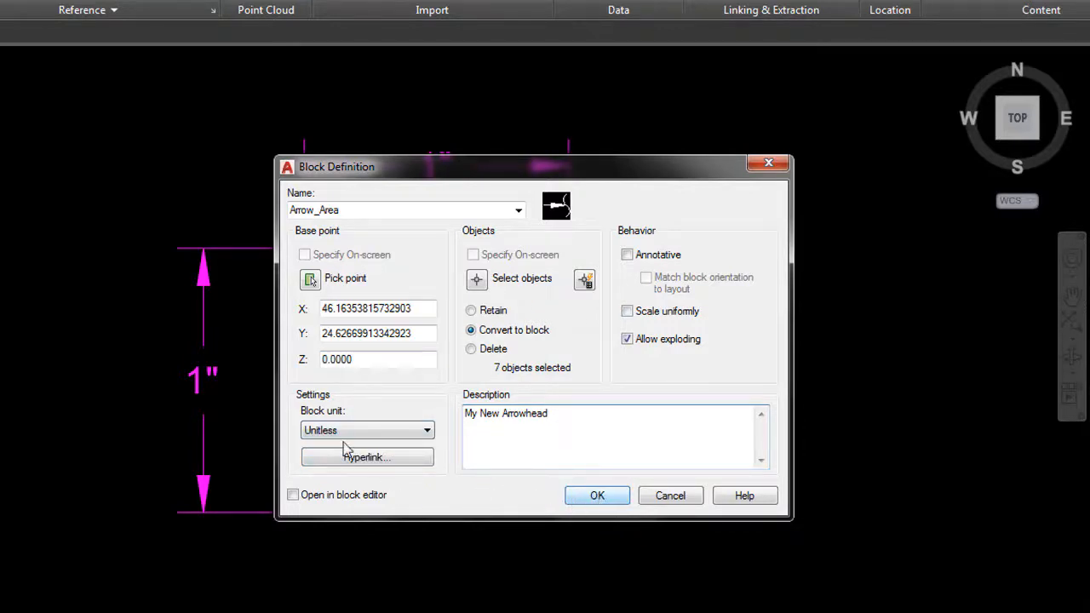
pyautogui.click(597, 495)
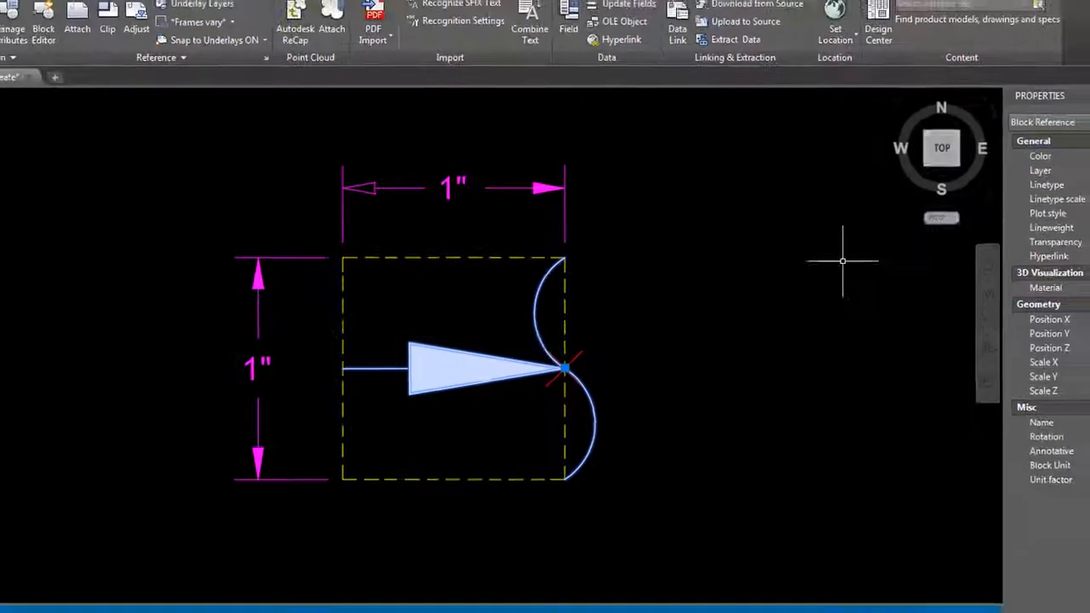
# Step: Give the CONCRETE leader the Arrow_Area user arrow and drag its tip into the slab
pyautogui.press('Escape')
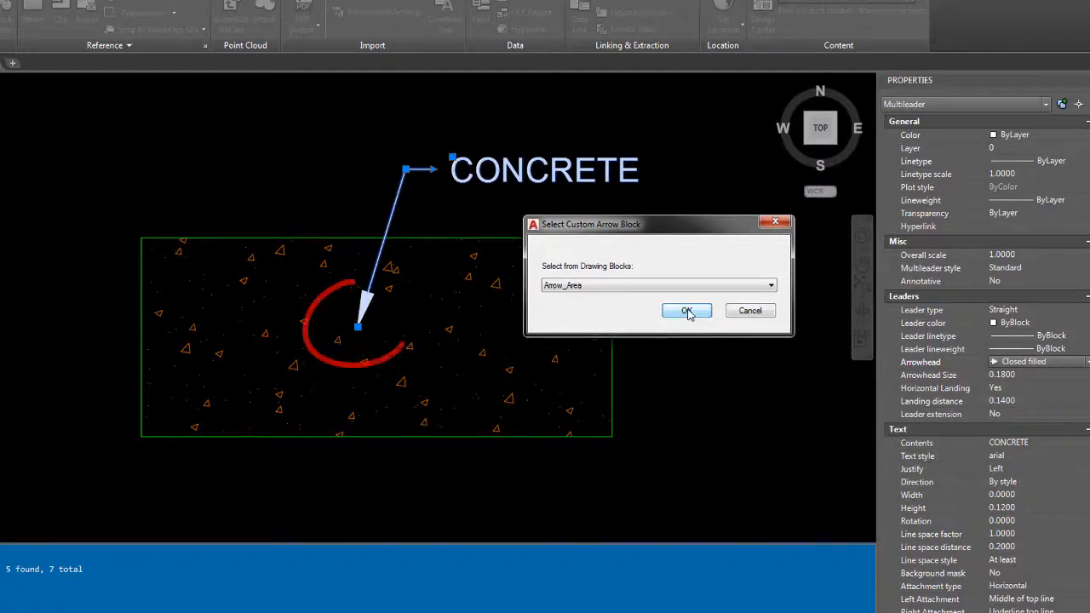
pyautogui.click(686, 310)
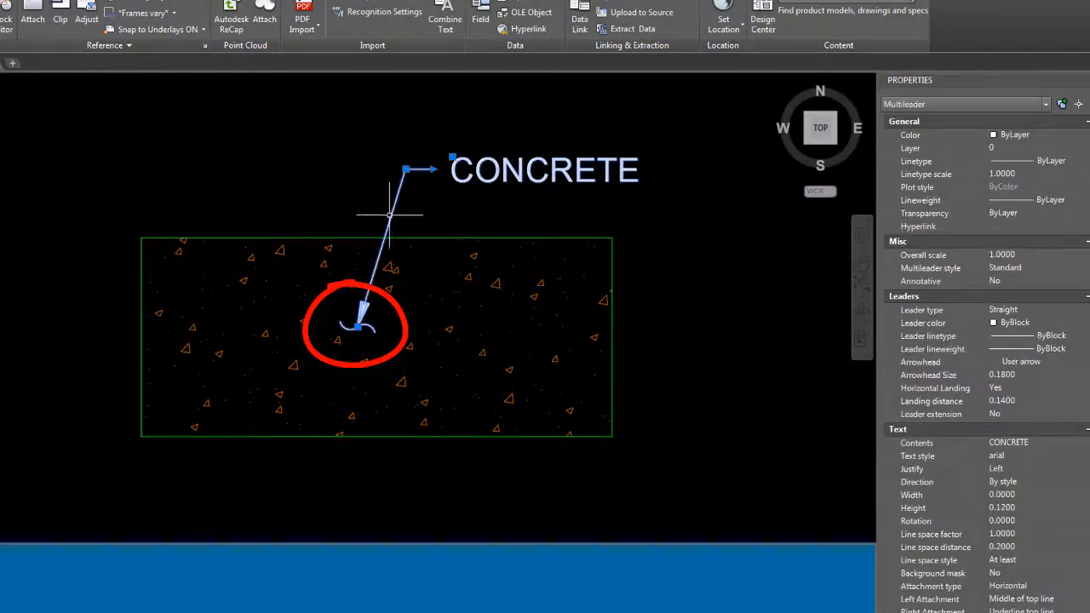
pyautogui.moveTo(387, 319); pyautogui.dragTo(532, 357)
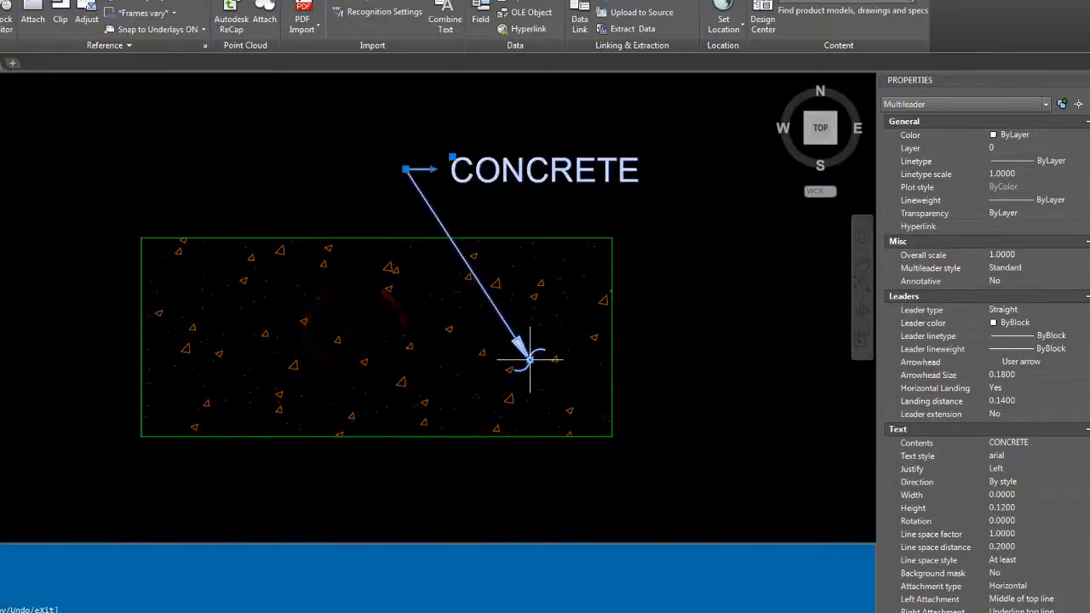
pyautogui.moveTo(537, 358); pyautogui.dragTo(306, 358)
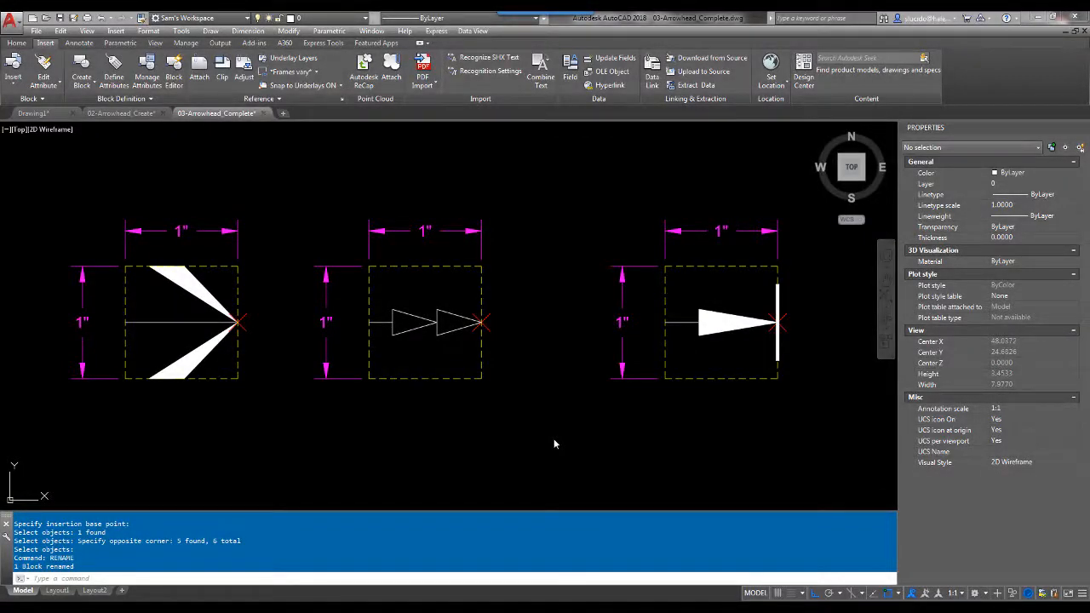
pyautogui.moveTo(503, 428)
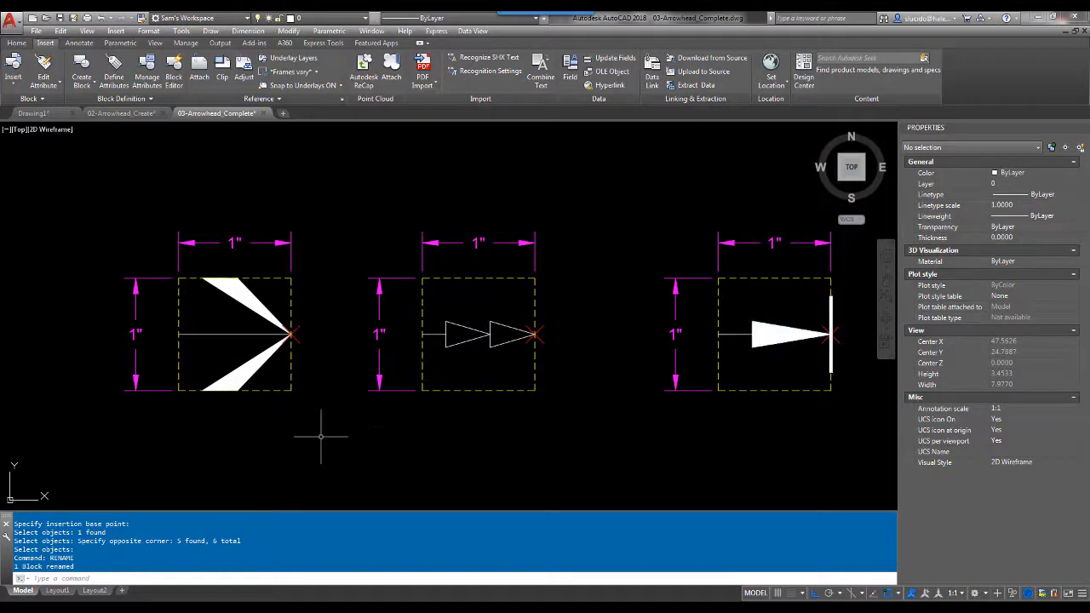
pyautogui.moveTo(304, 413)
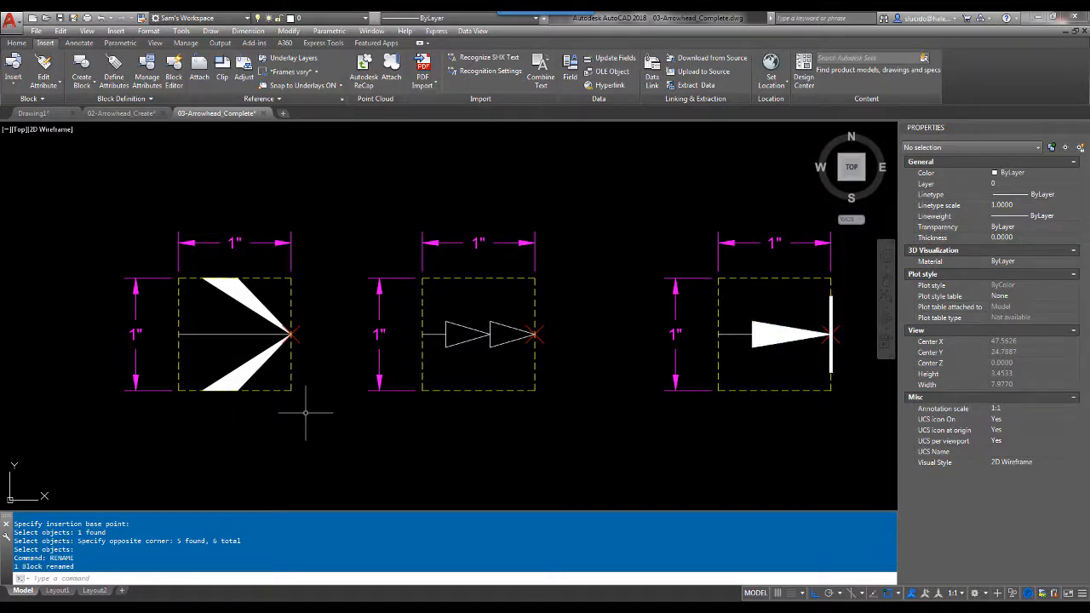
pyautogui.moveTo(317, 411)
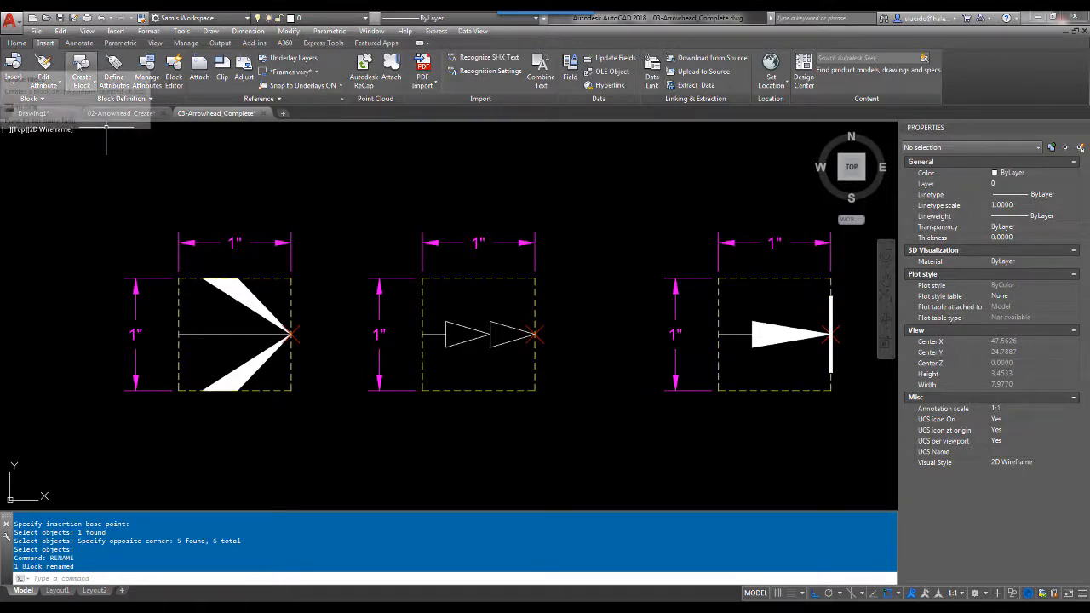
# Step: Define block ARROW-1 based at the arrow tip, described 'My Fancy Arrow'
pyautogui.click(81, 68)
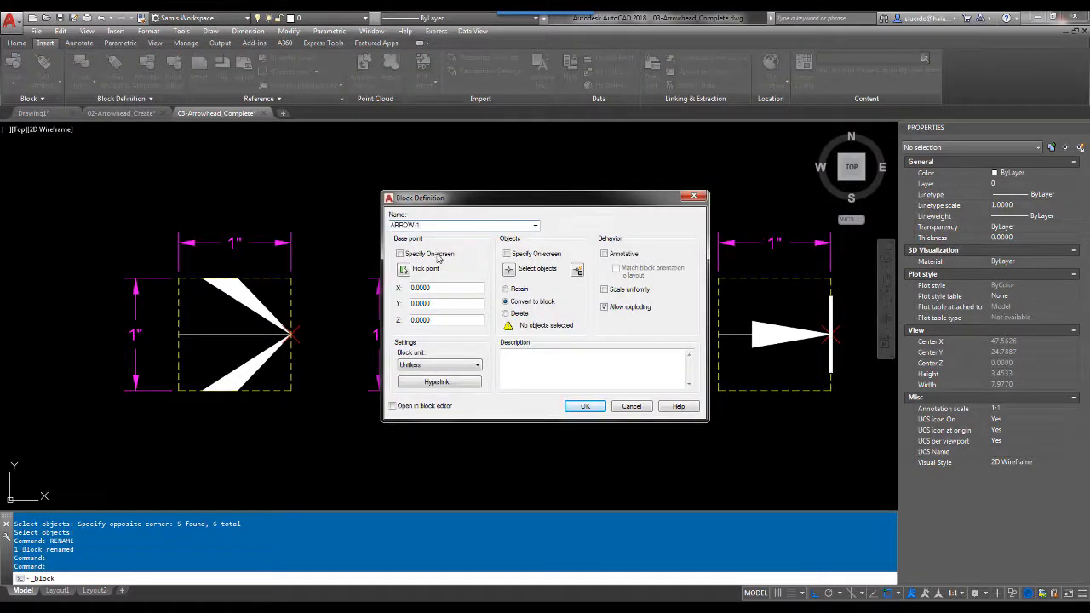
pyautogui.click(585, 405)
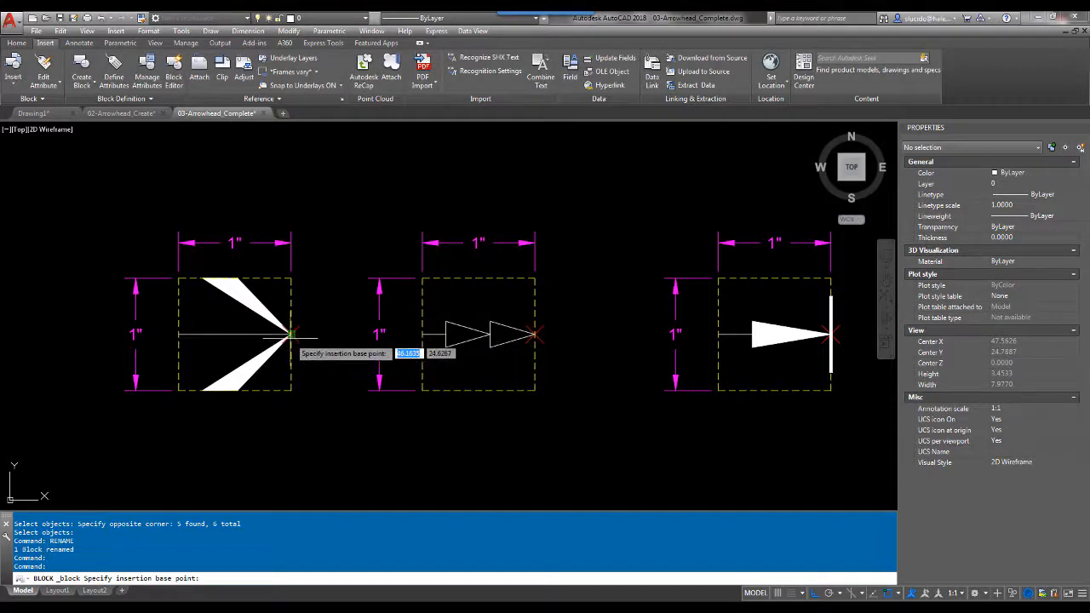
pyautogui.moveTo(292, 335)
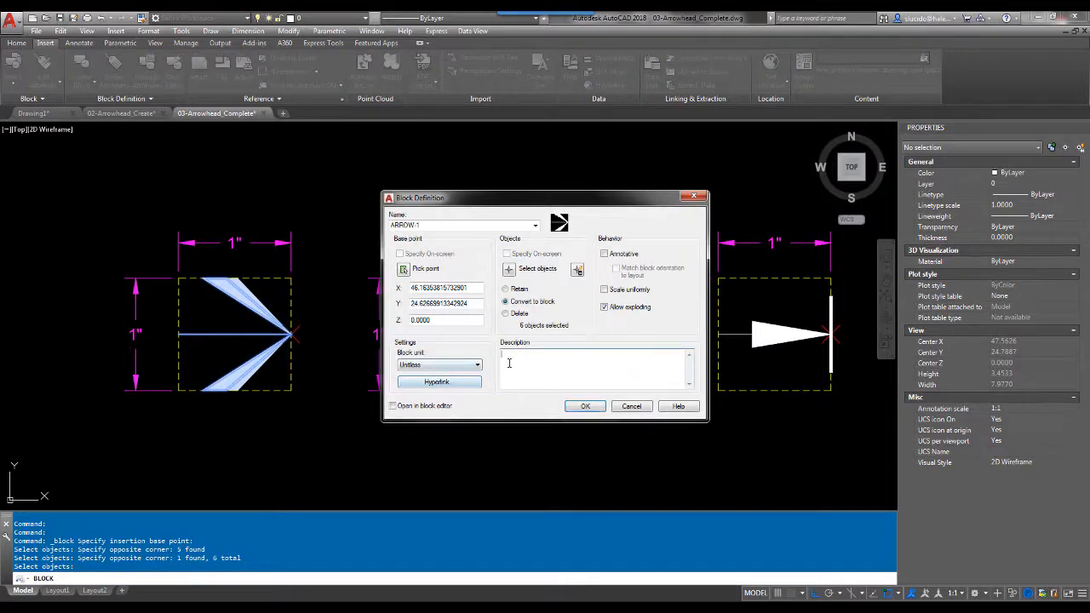
pyautogui.write('Y')
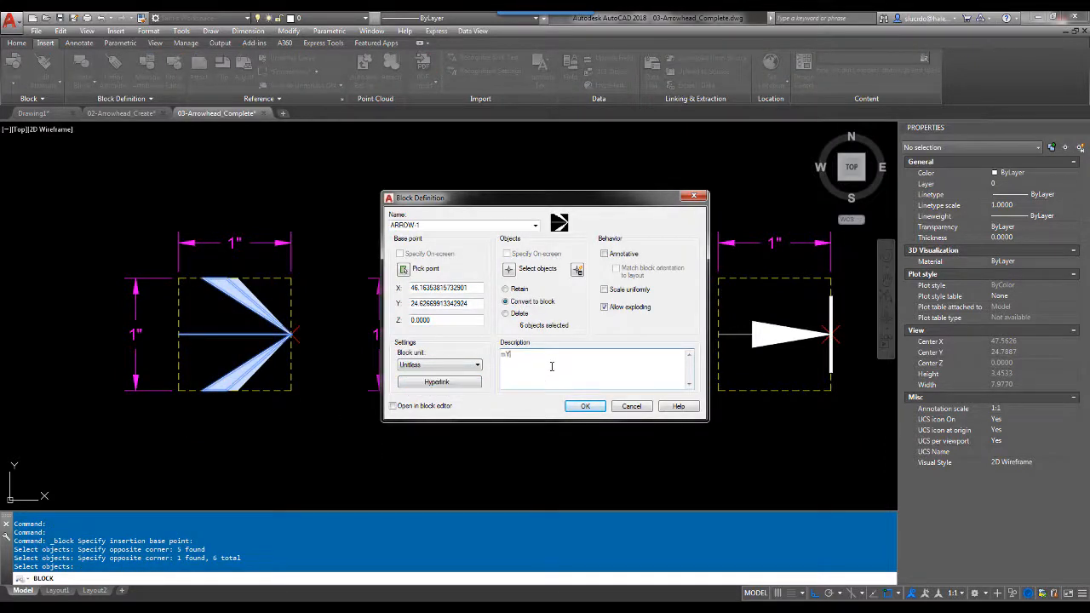
pyautogui.write('My Fancy Arrow')
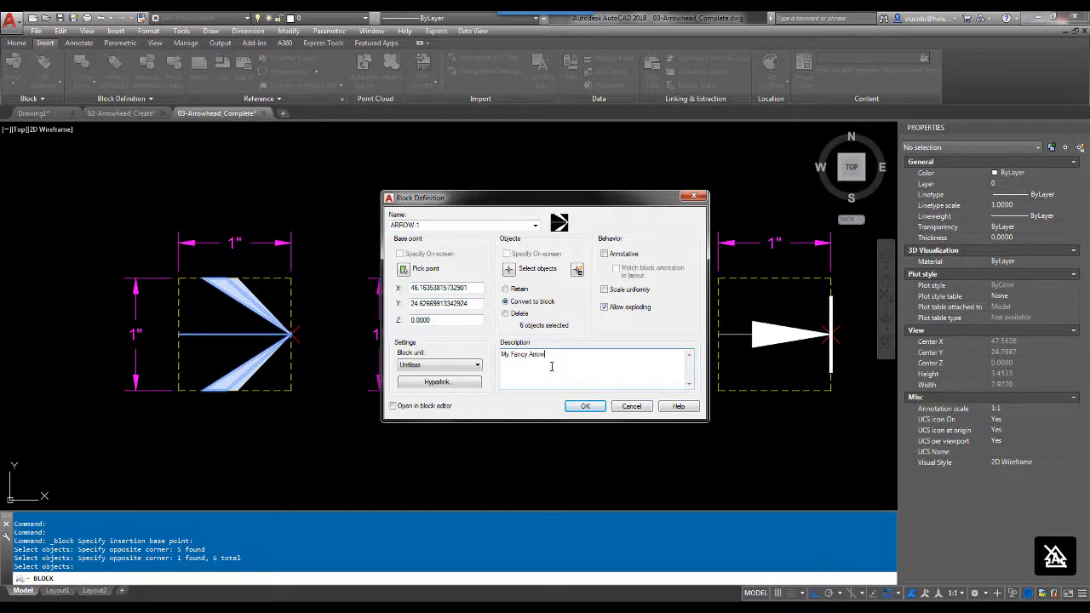
pyautogui.click(585, 405)
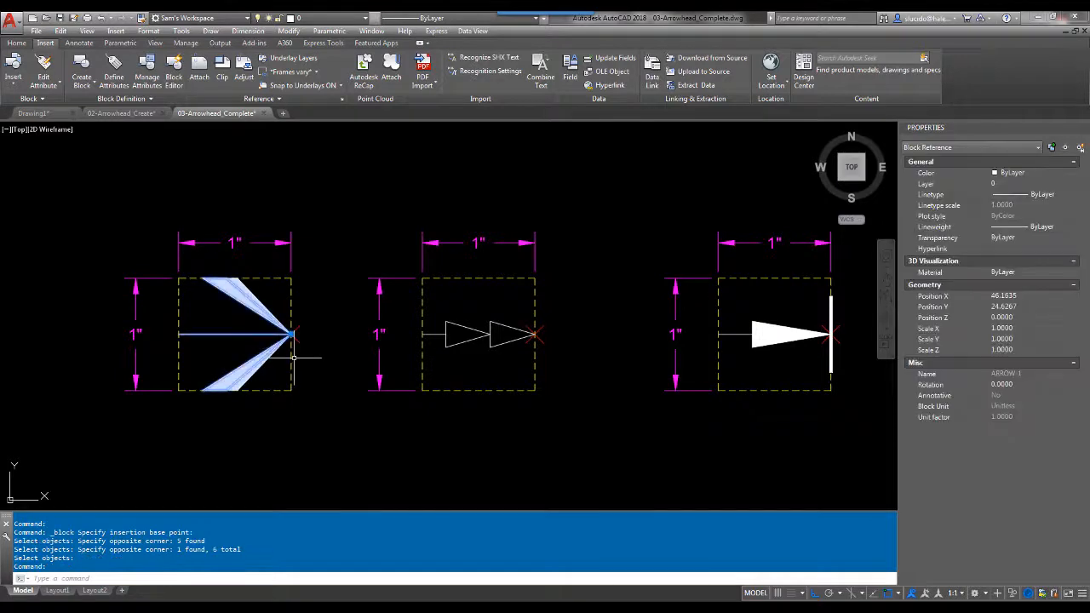
pyautogui.moveTo(323, 384)
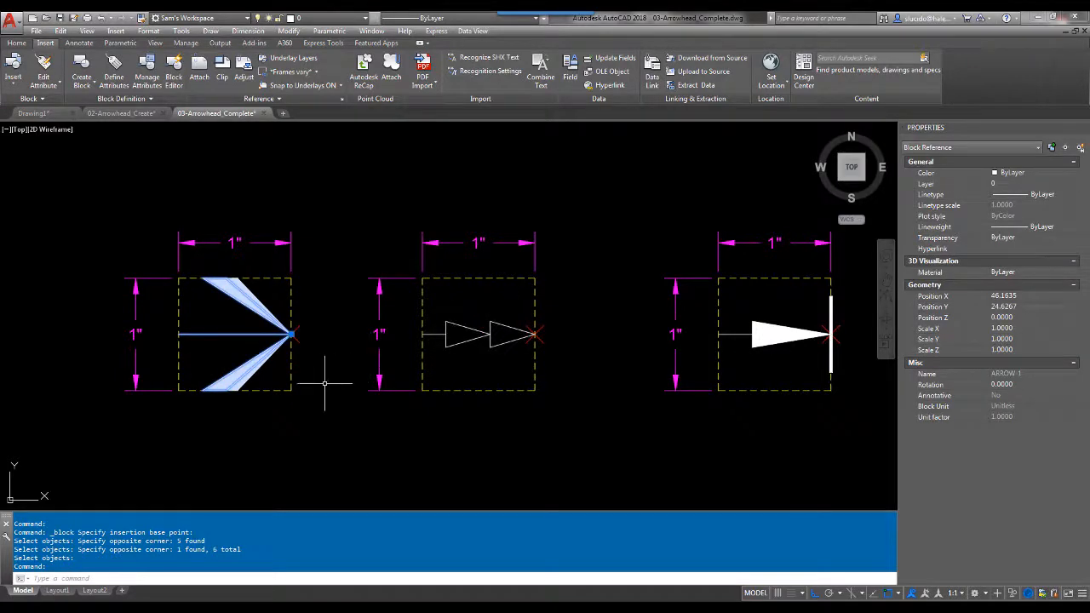
# Step: Open ARROW-1 in the Block Editor, set its colour to ByBlock, and close the editor
pyautogui.press('Escape')
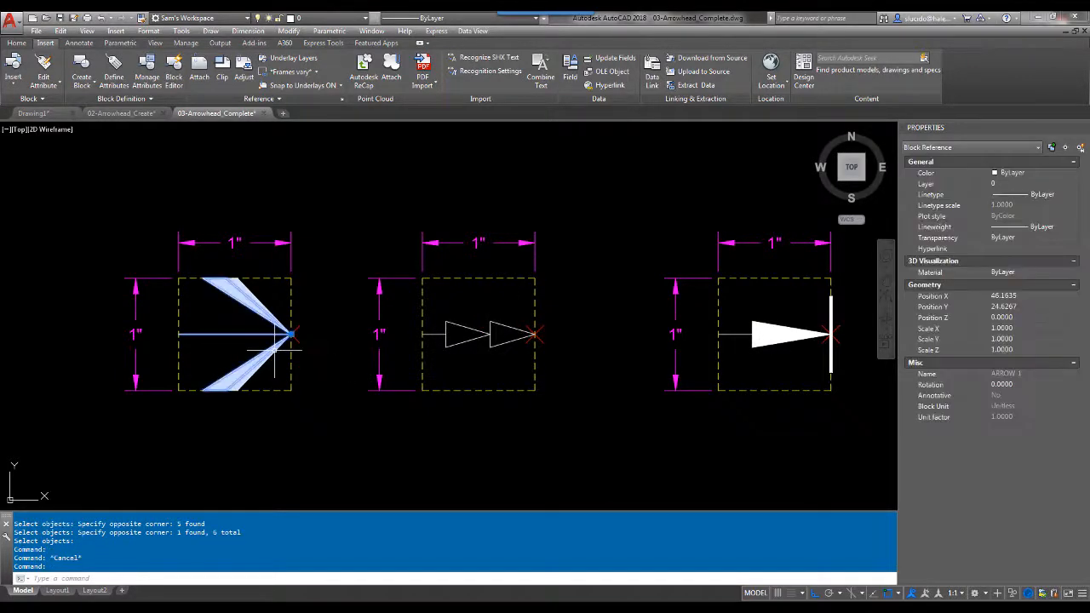
pyautogui.doubleClick(234, 332)
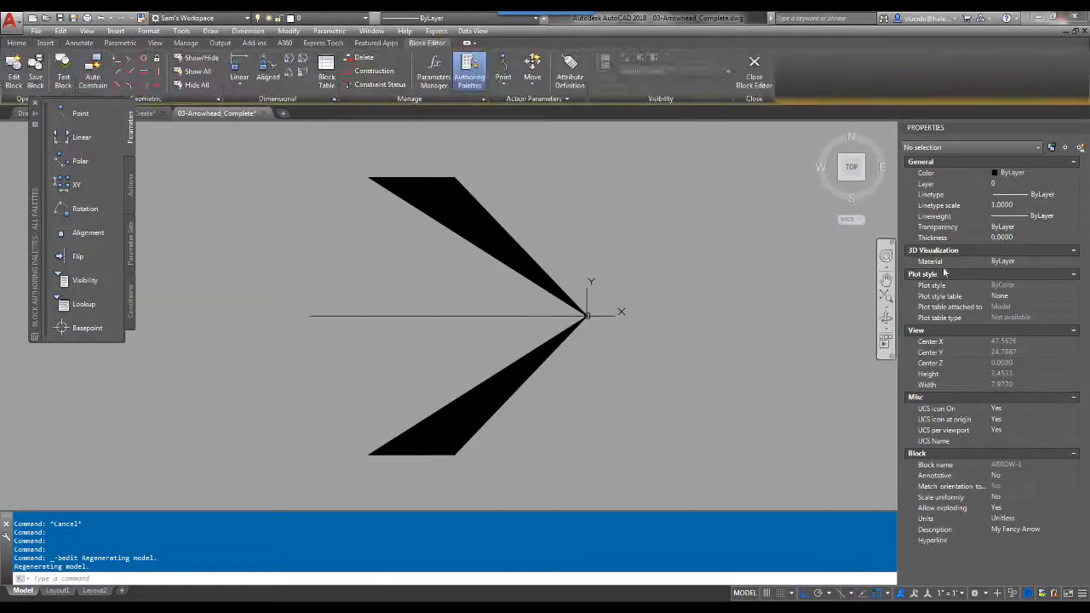
pyautogui.click(1074, 173)
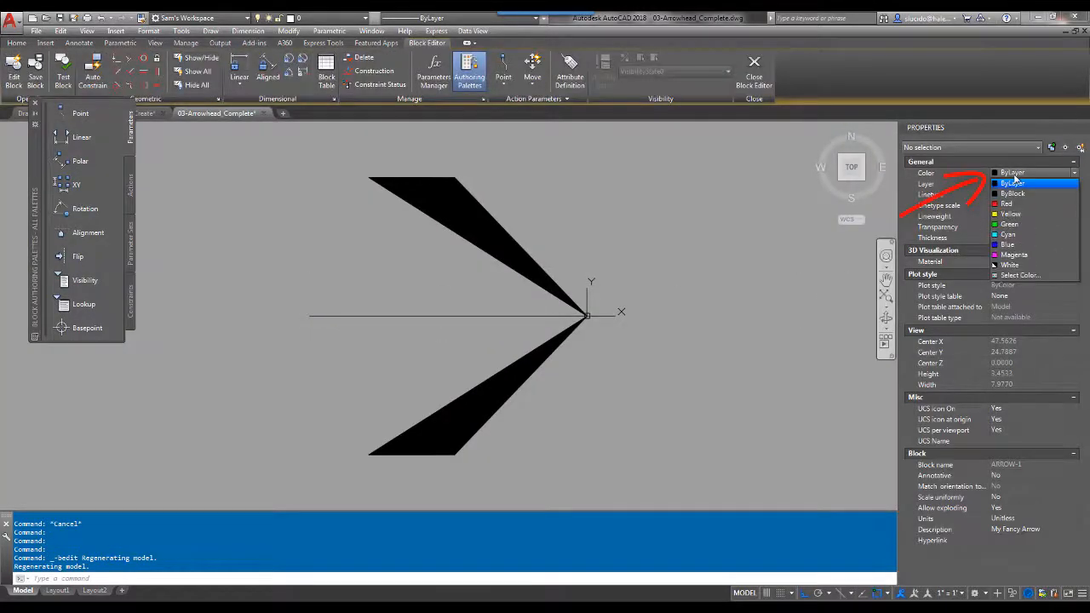
pyautogui.click(1012, 193)
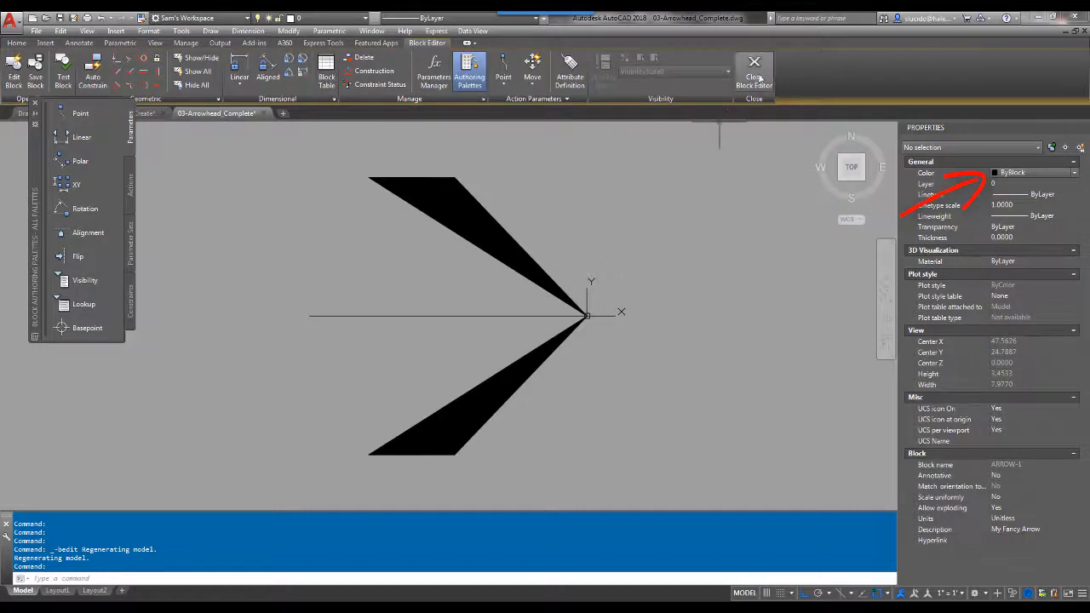
pyautogui.click(753, 62)
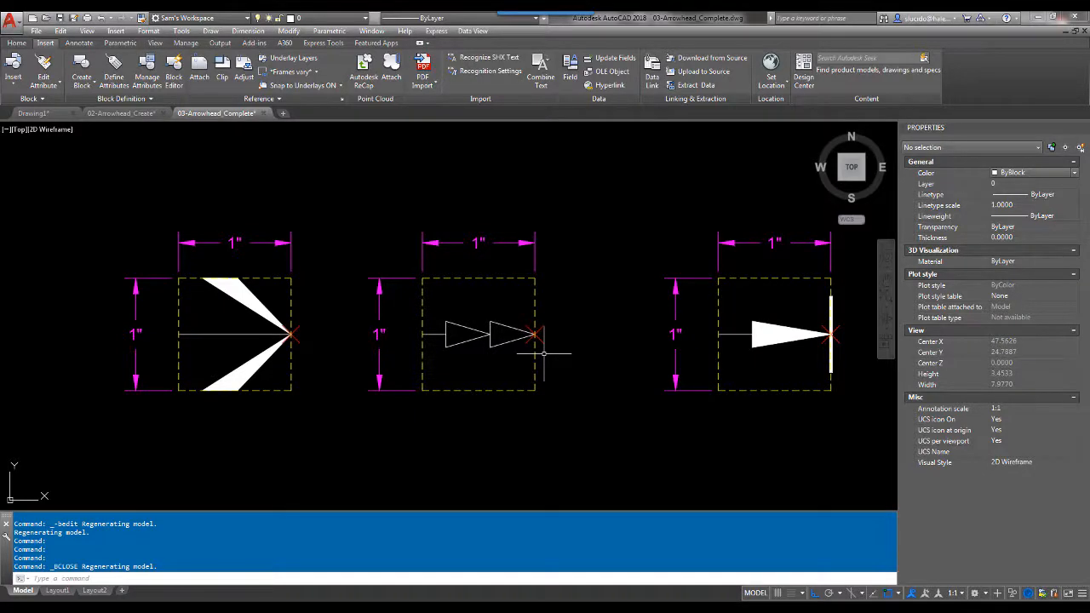
pyautogui.moveTo(585, 273)
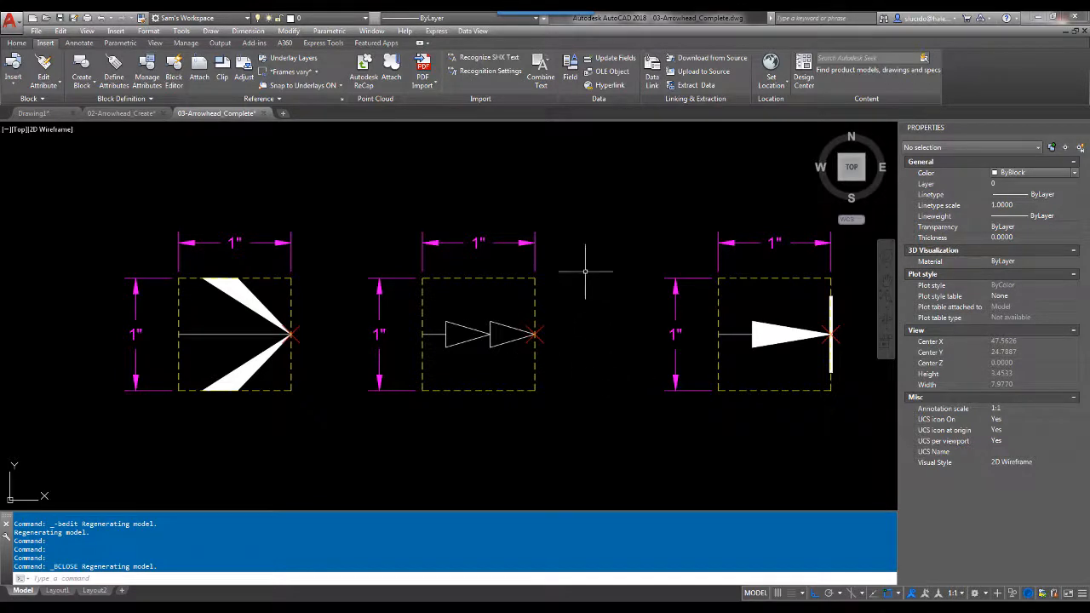
pyautogui.moveTo(600, 381)
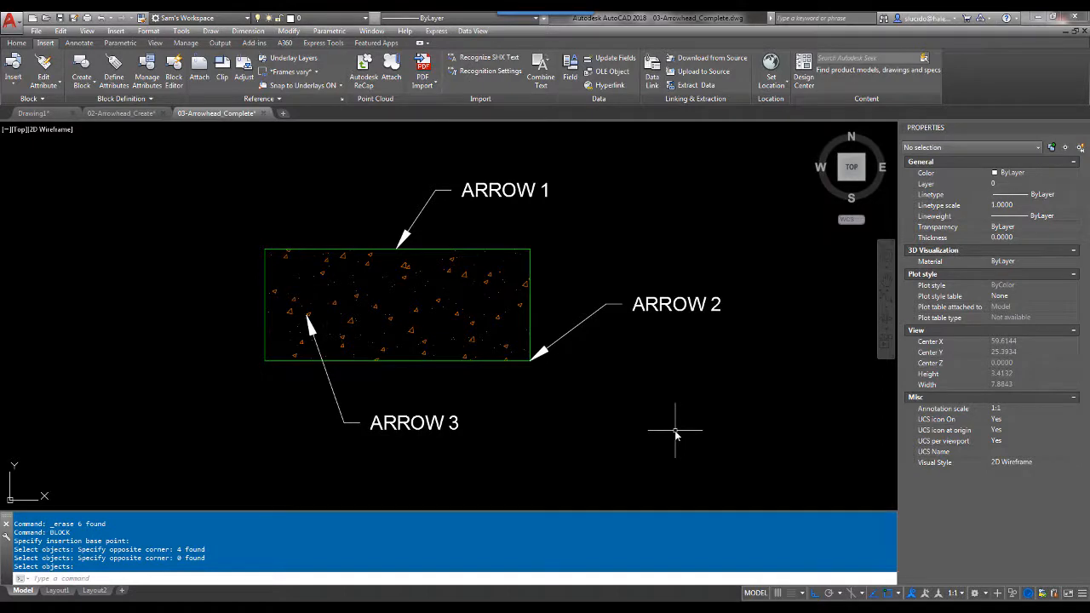
pyautogui.moveTo(483, 179)
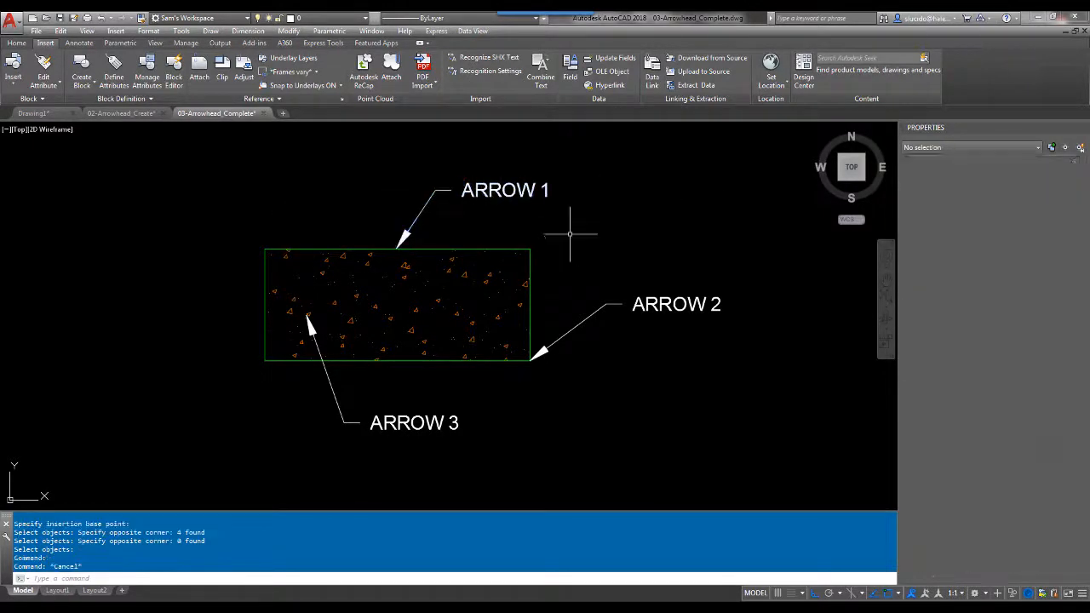
# Step: Bring the ARROW 1, ARROW 2 and ARROW 3 multileader sample into view
pyautogui.click(414, 422)
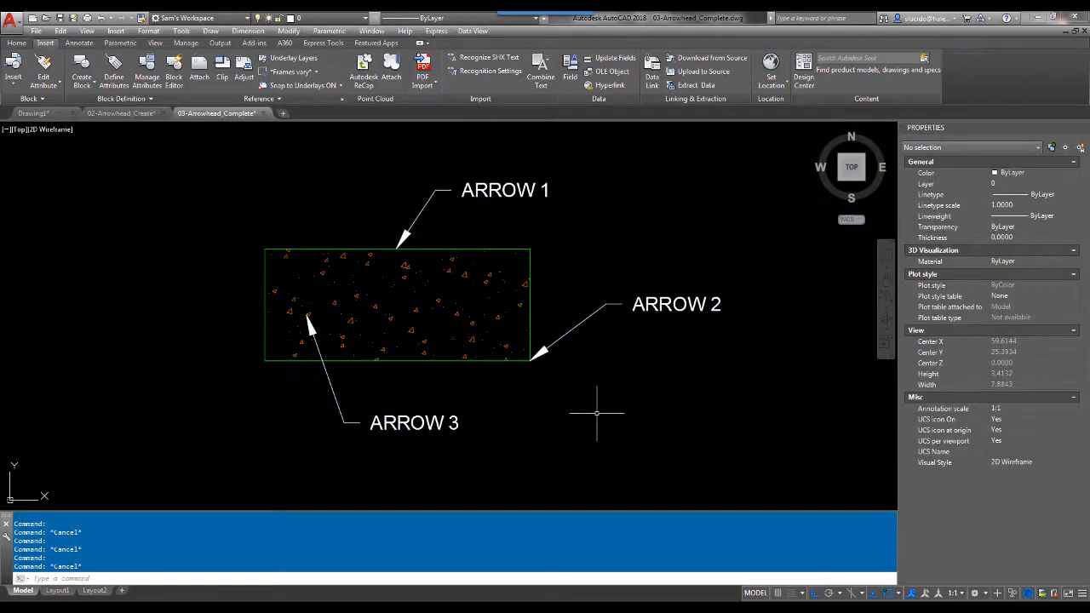
pyautogui.moveTo(622, 424)
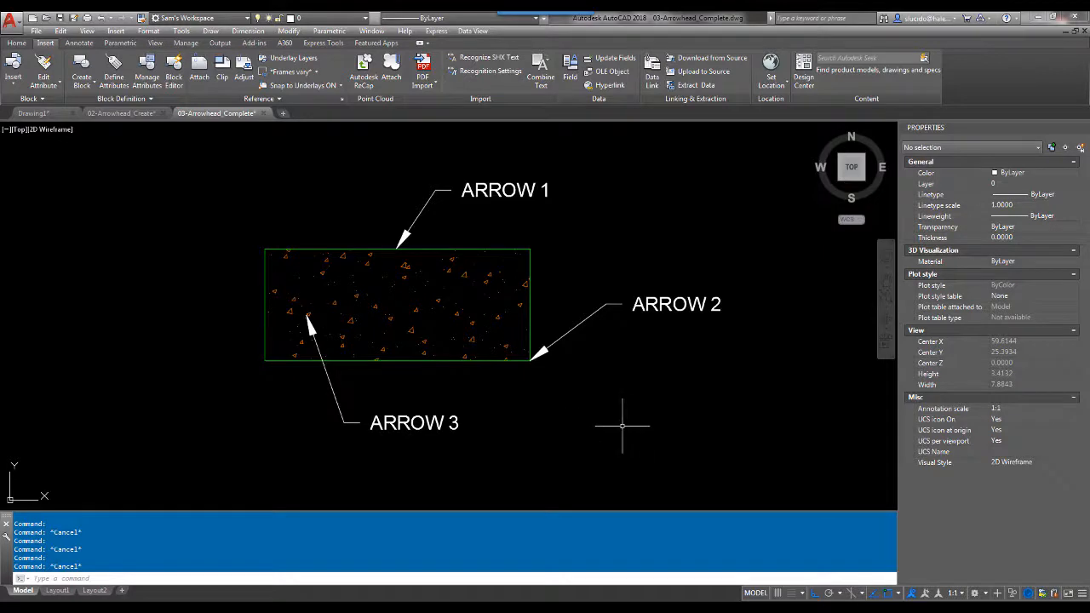
pyautogui.moveTo(407, 235)
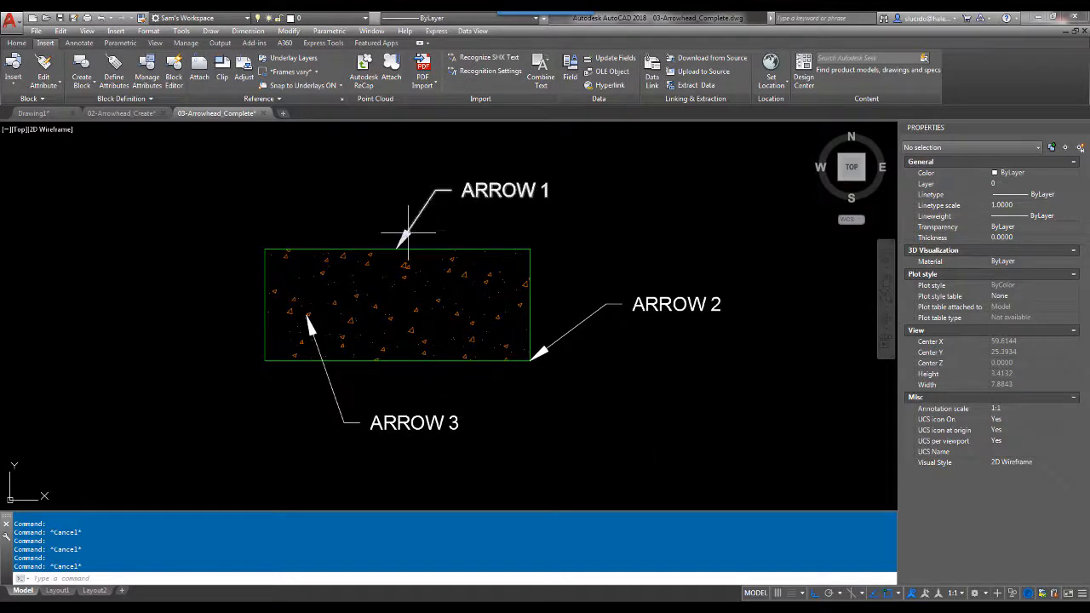
pyautogui.click(78, 43)
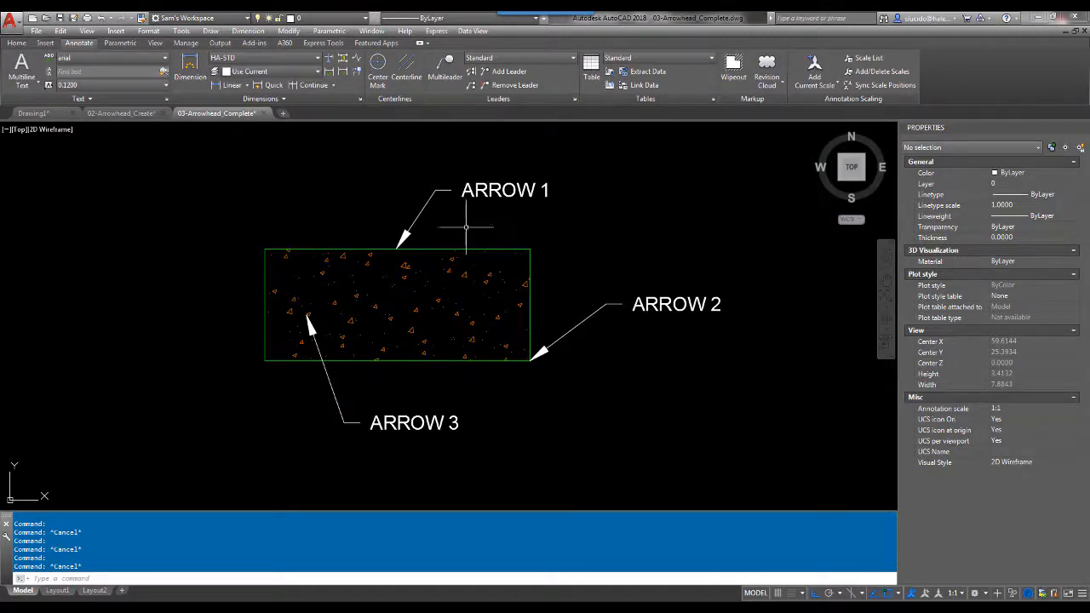
# Step: Set ARROW 1 and ARROW 2 arrowheads to the custom ARROW-1 block, ARROW 2 enlarged to 0.25
pyautogui.click(503, 190)
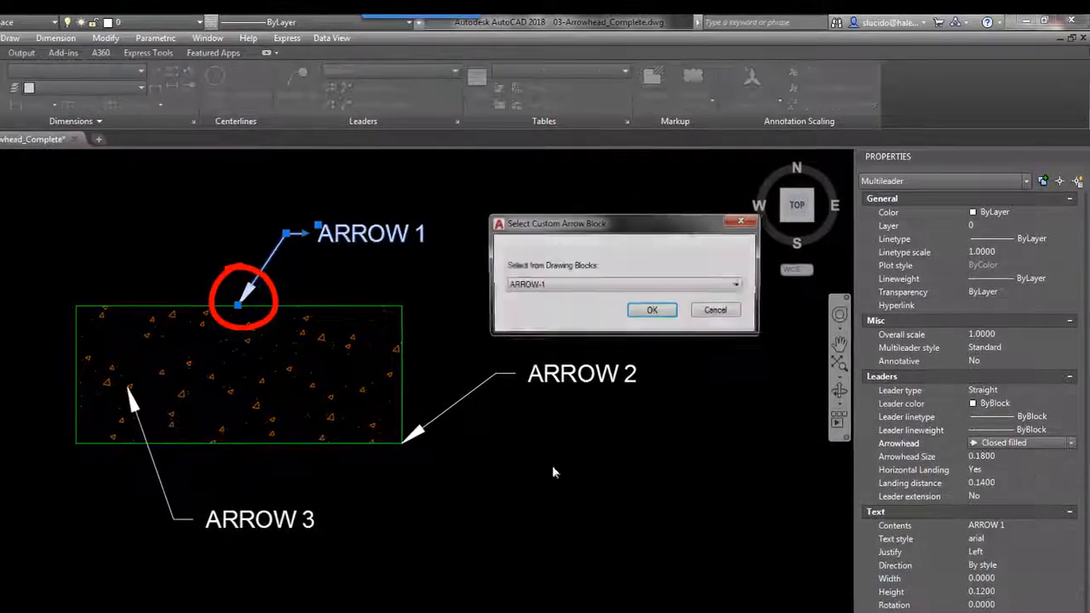
pyautogui.click(652, 309)
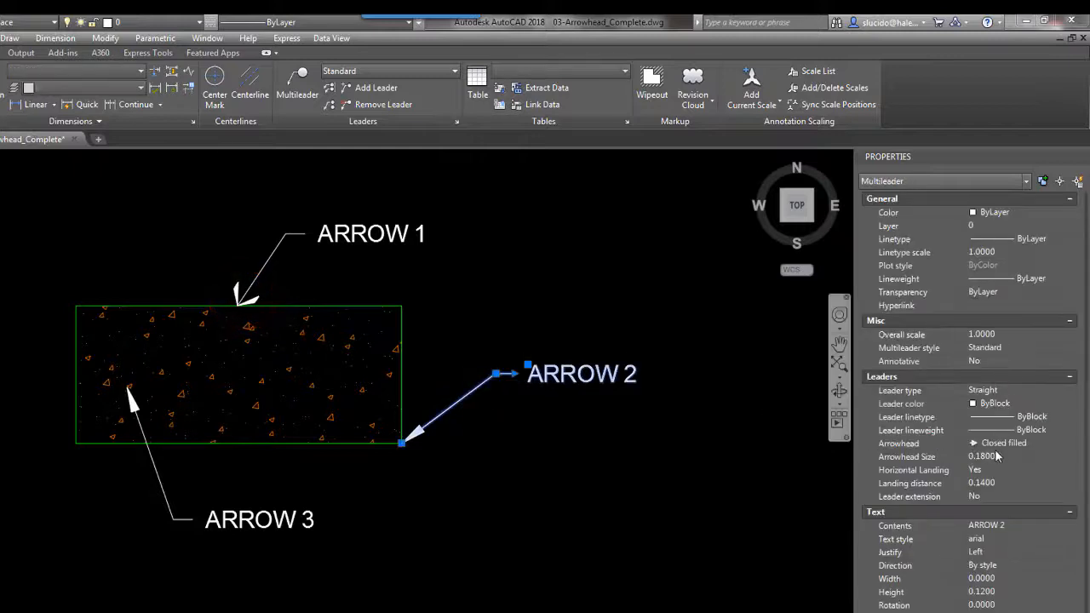
pyautogui.click(1070, 442)
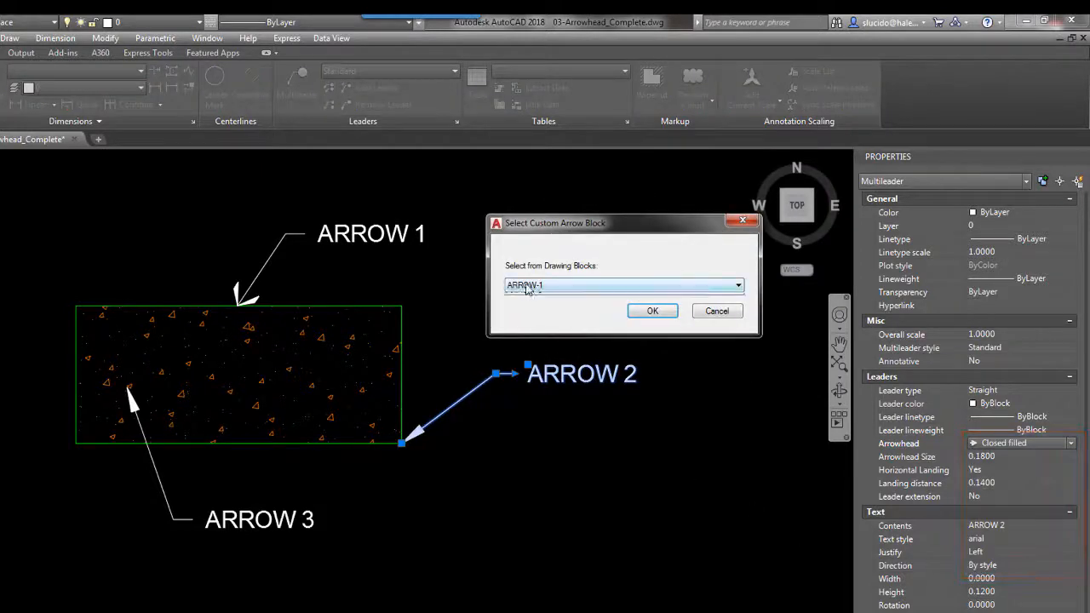
pyautogui.click(653, 310)
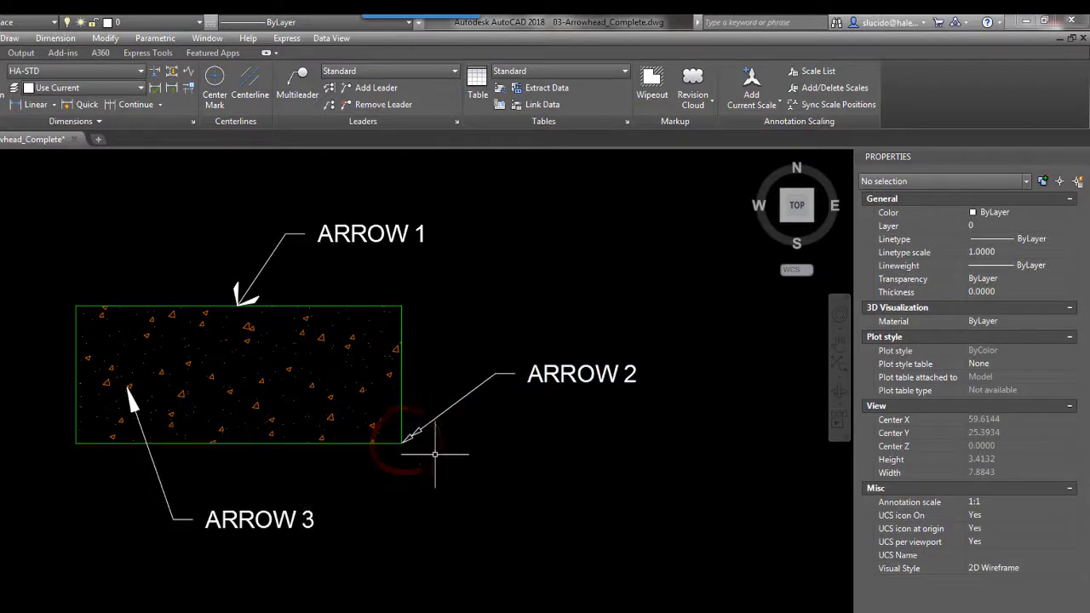
pyautogui.moveTo(447, 475)
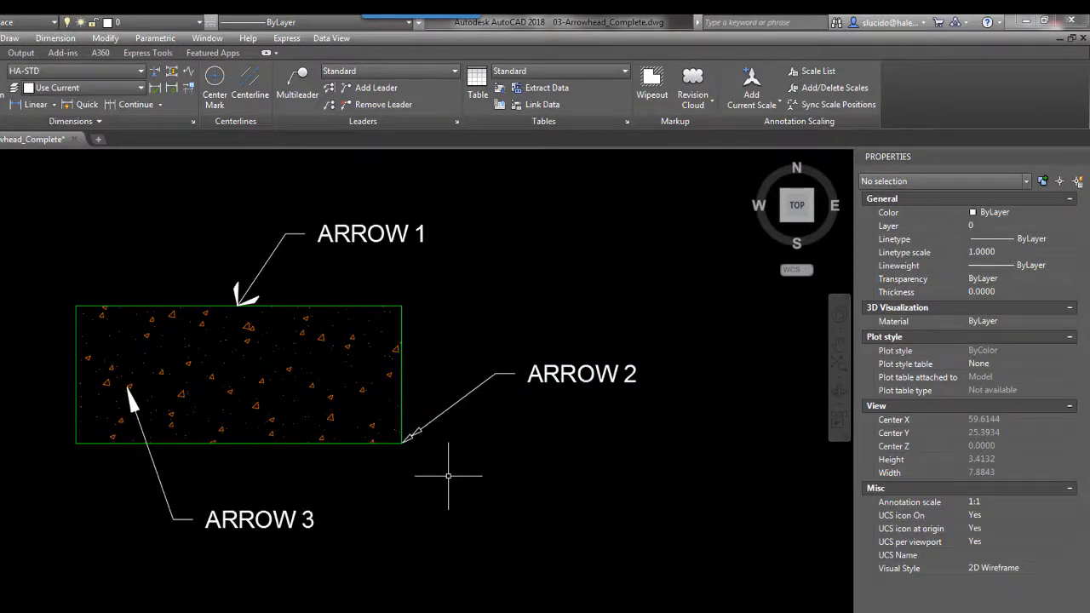
pyautogui.click(452, 404)
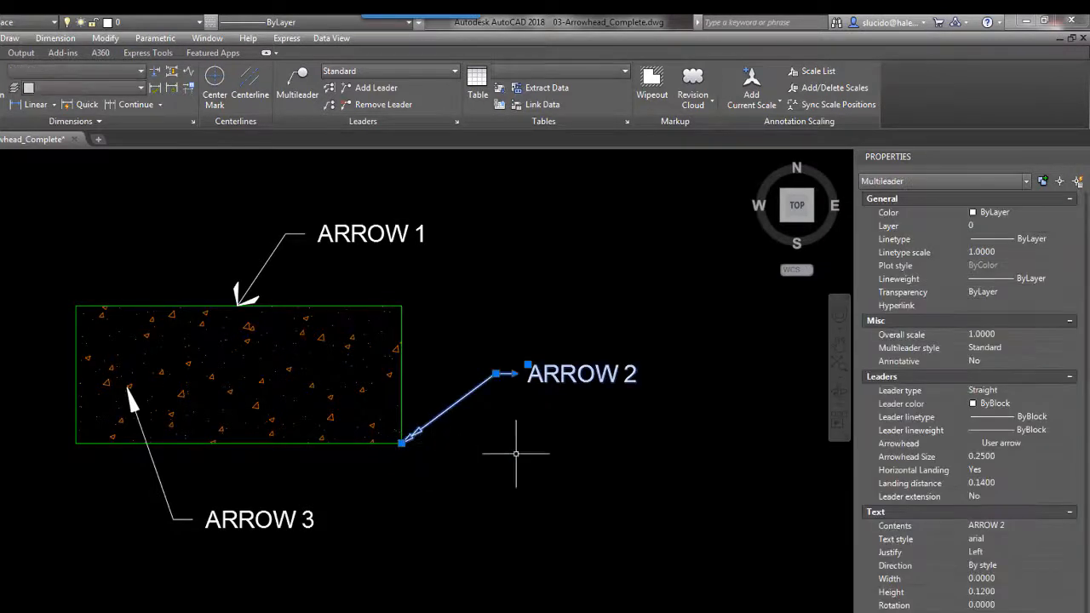
pyautogui.moveTo(421, 472)
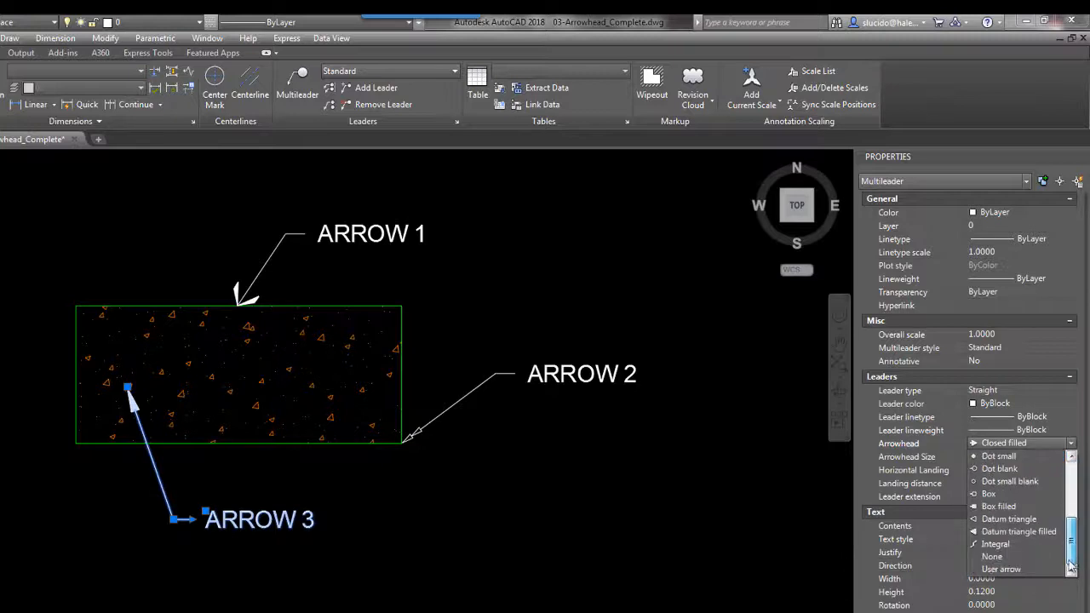
# Step: Give ARROW 3 a custom bar-style block arrowhead and move ARROW 2's leader tip
pyautogui.click(1001, 569)
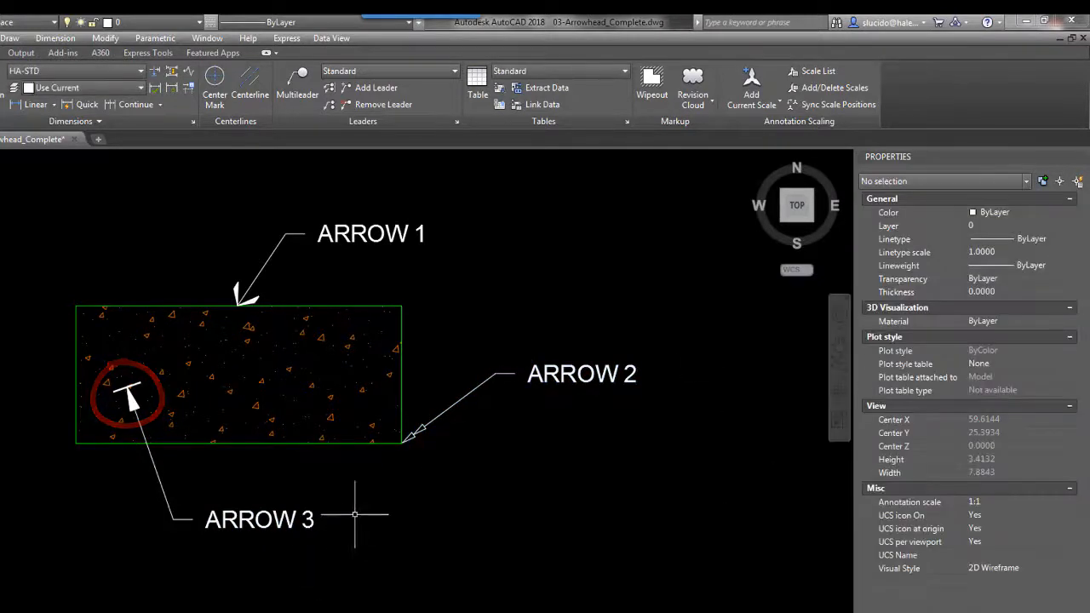
pyautogui.click(128, 391)
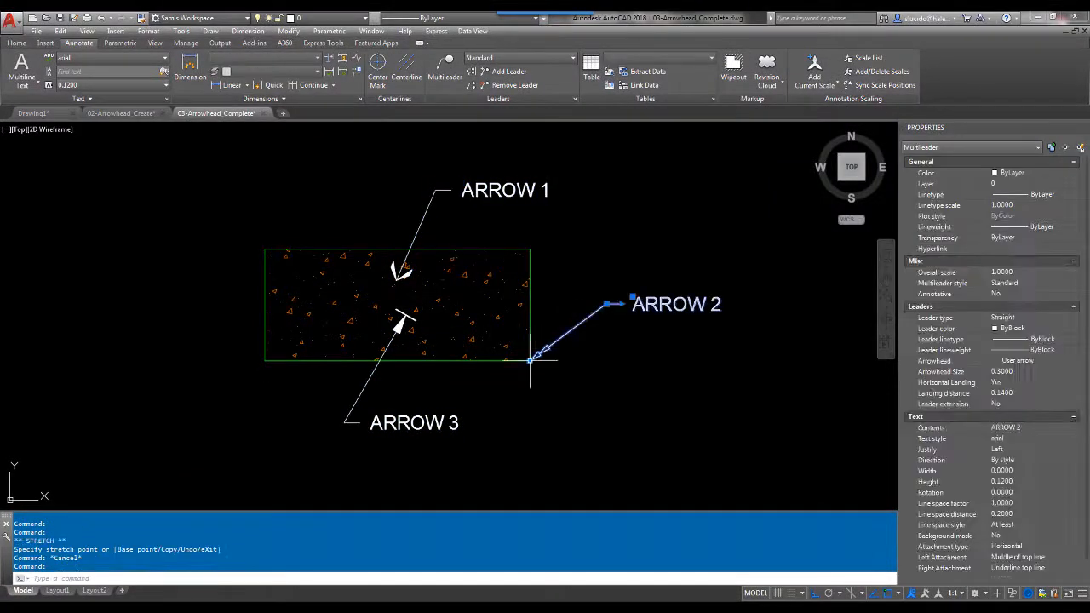
pyautogui.press('Escape')
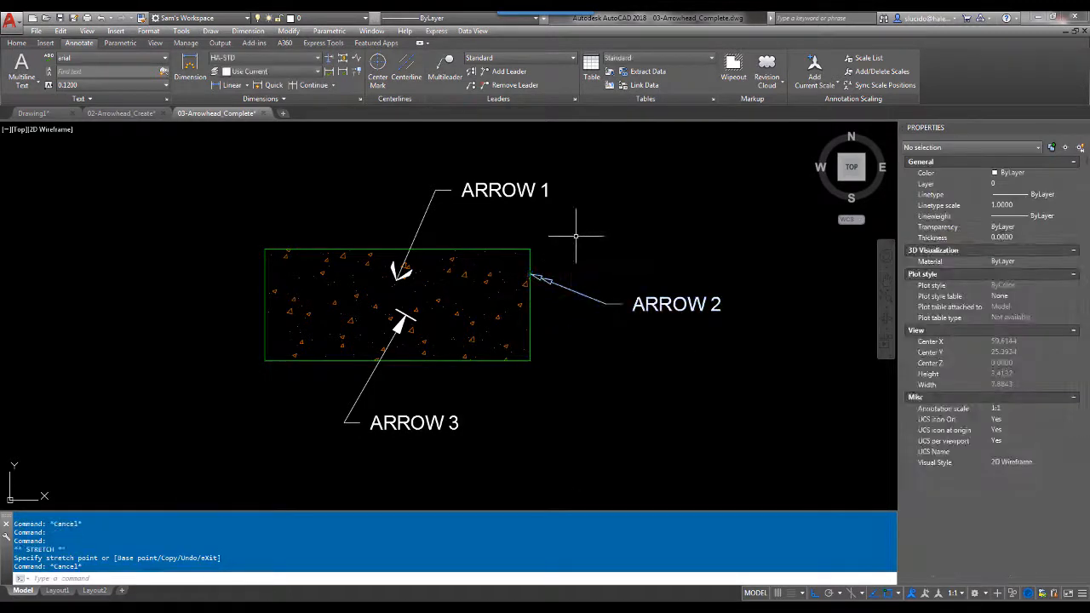